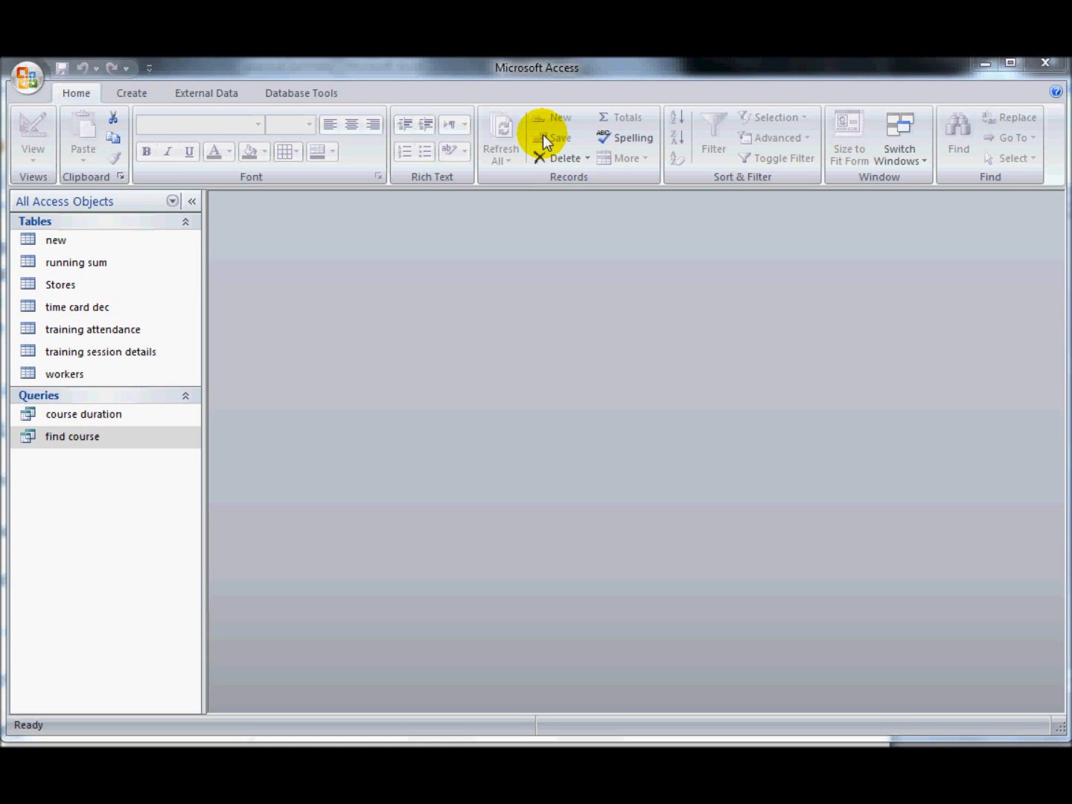
{"action": "mouse_move", "coordinate": [261, 416]}
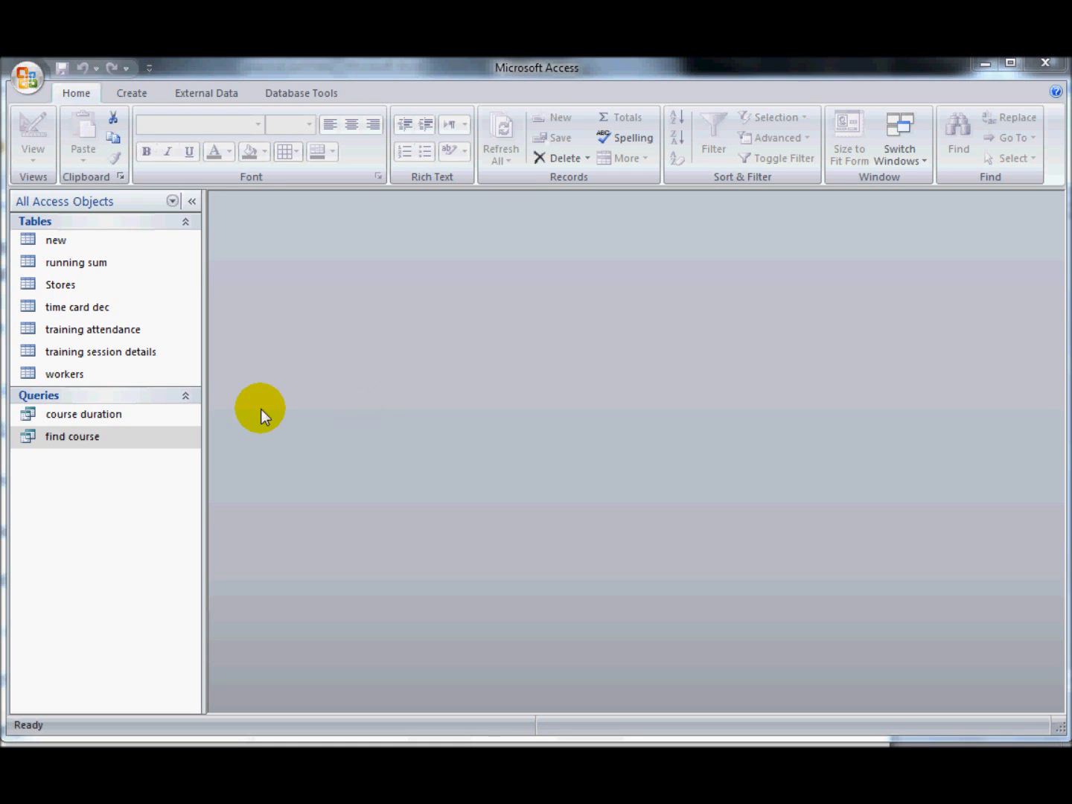
- Open the 'find course' query from the Navigation Pane to list its 15 sessions
{"action": "left_click", "coordinate": [72, 436]}
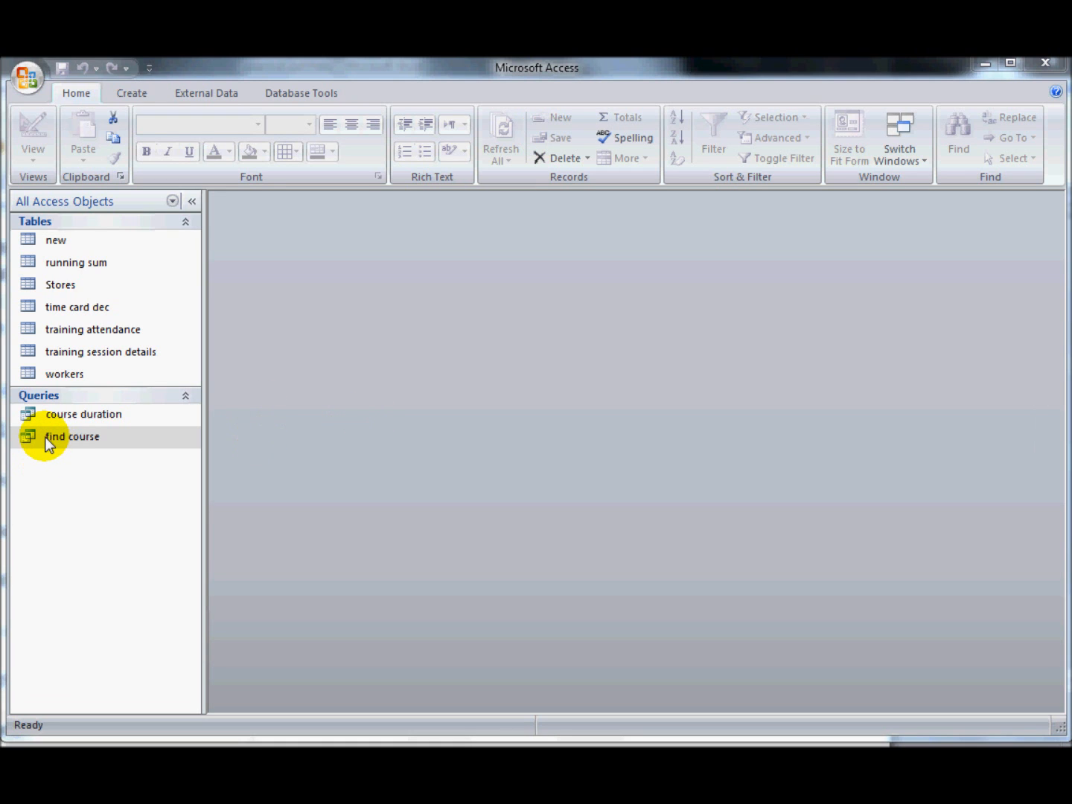
{"action": "double_click", "coordinate": [72, 436]}
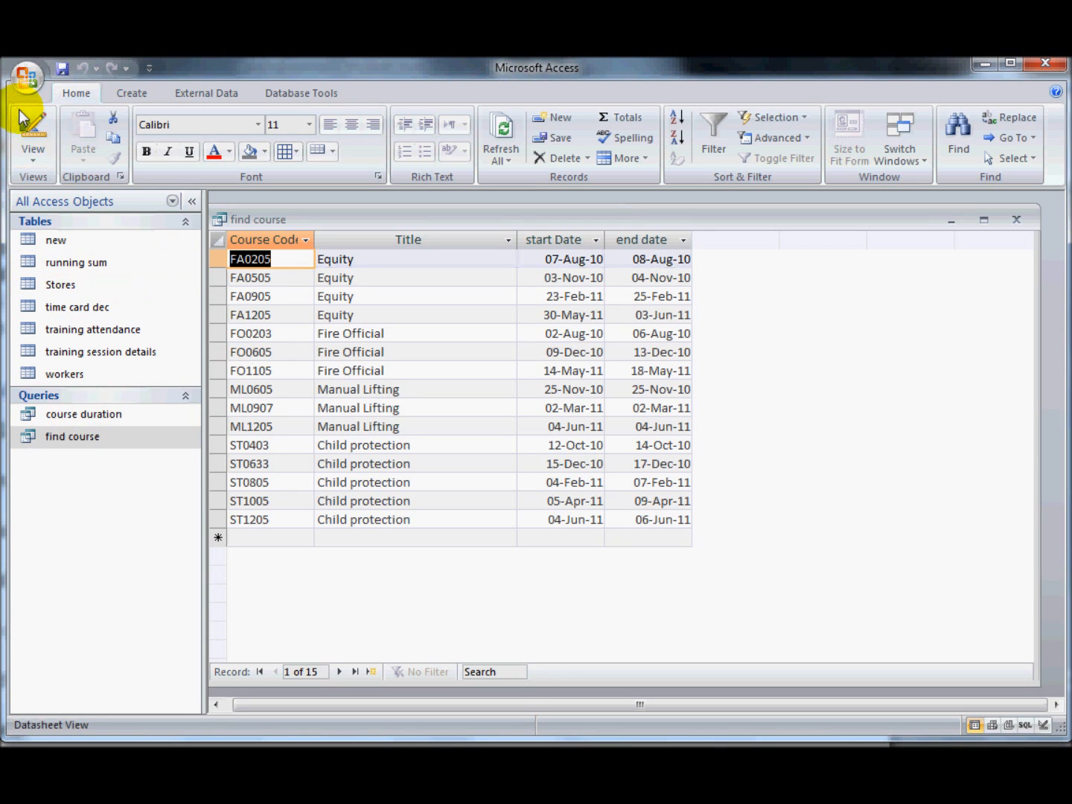
- Set the Title criterion to 'equity' and run the query, returning four sessions
{"action": "left_click", "coordinate": [32, 134]}
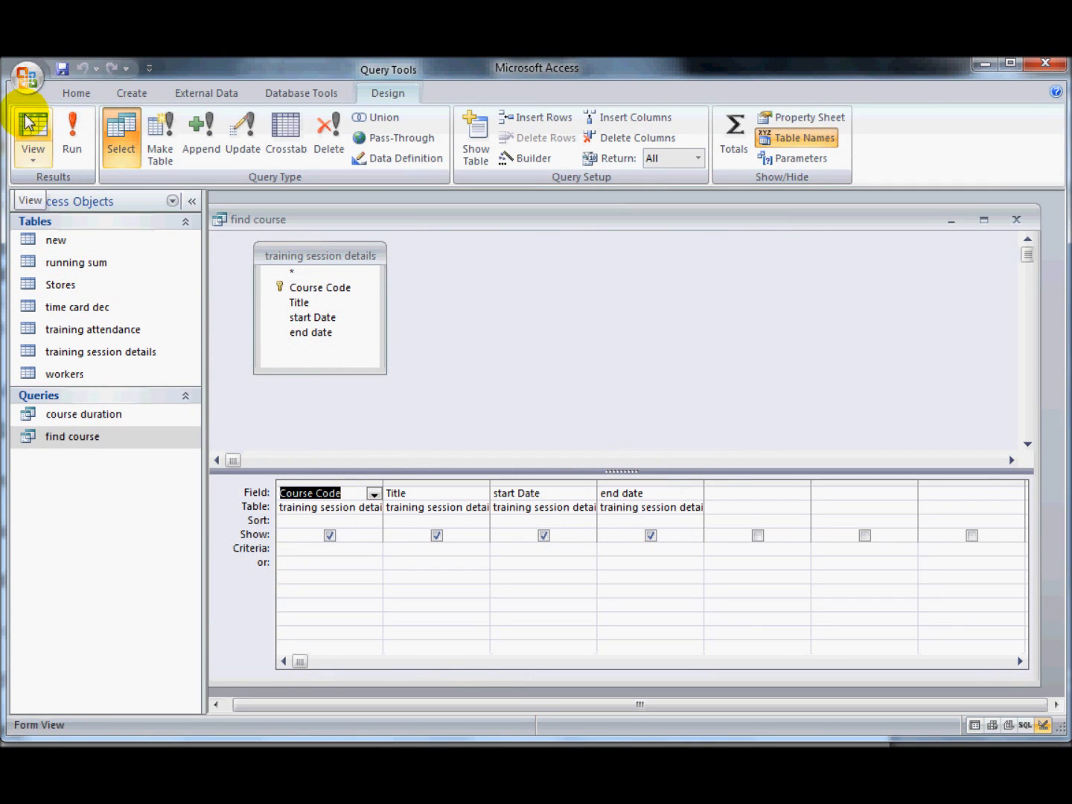
{"action": "mouse_move", "coordinate": [489, 513]}
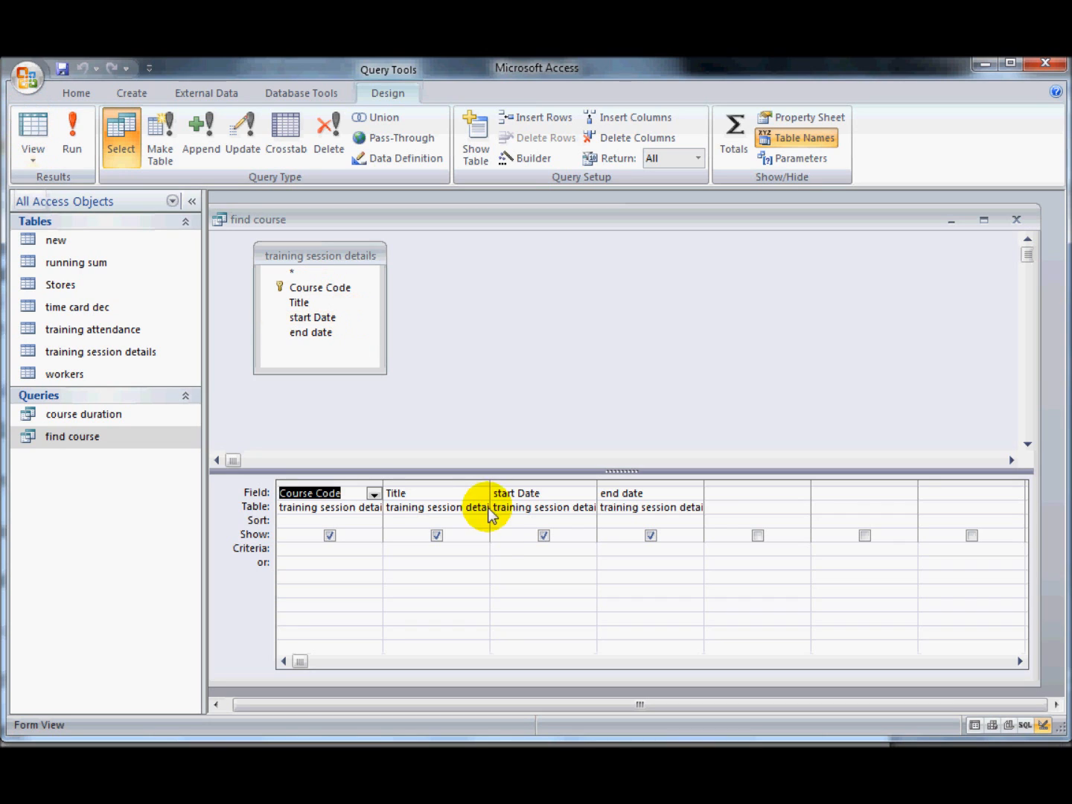
{"action": "mouse_move", "coordinate": [413, 550]}
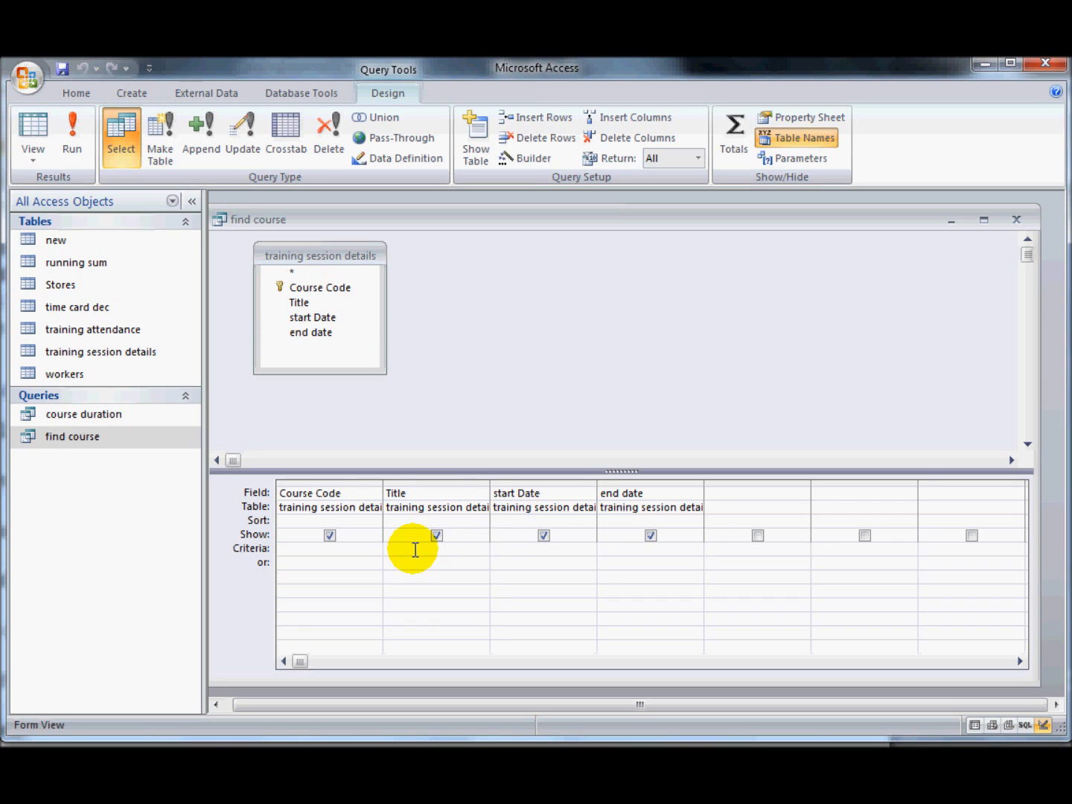
{"action": "type", "text": "eq"}
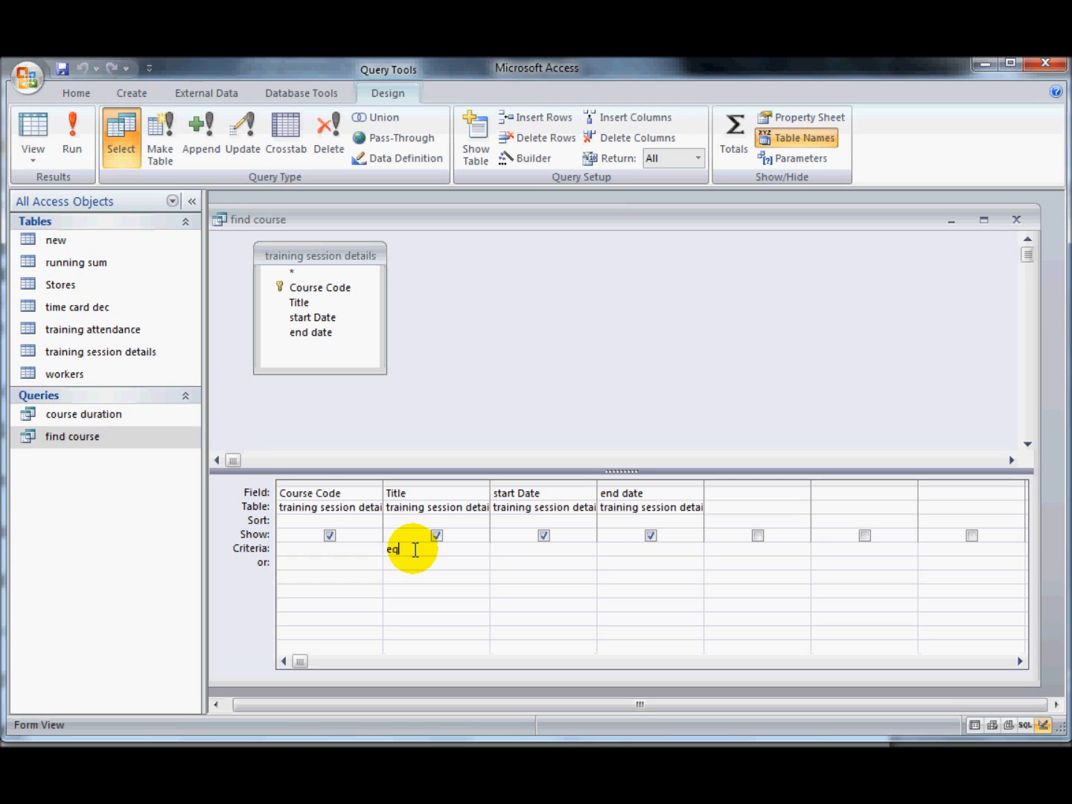
{"action": "type", "text": "uity"}
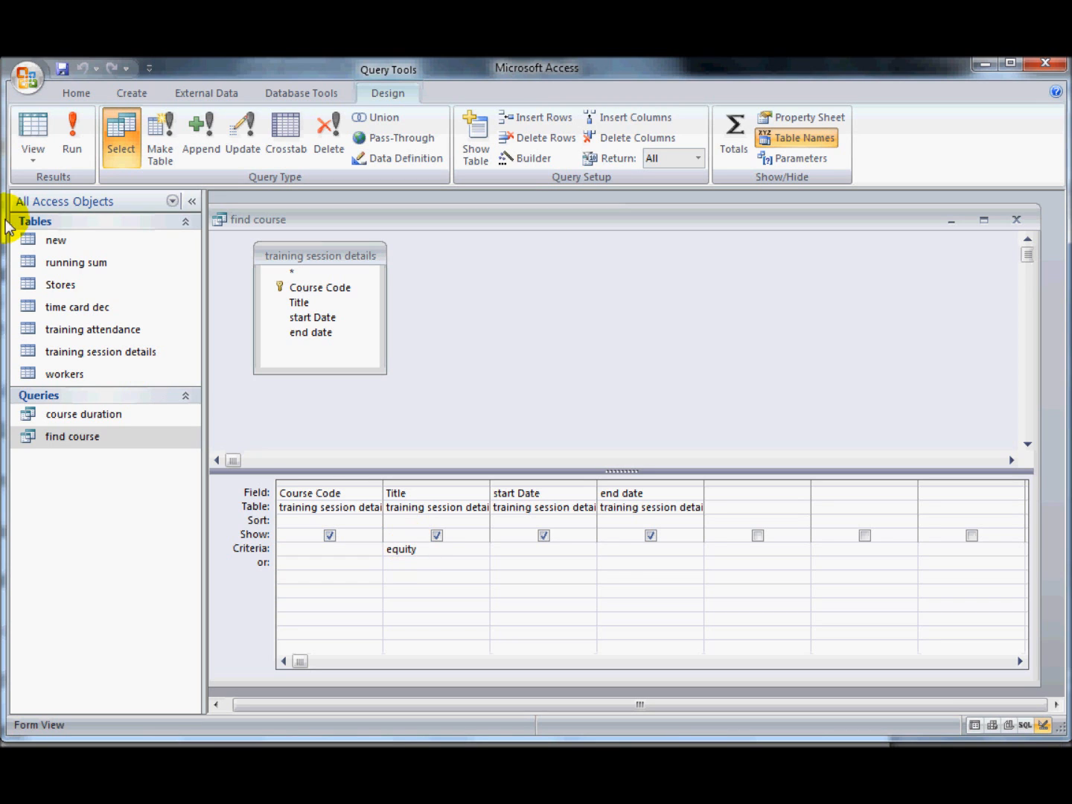
{"action": "left_click", "coordinate": [71, 137]}
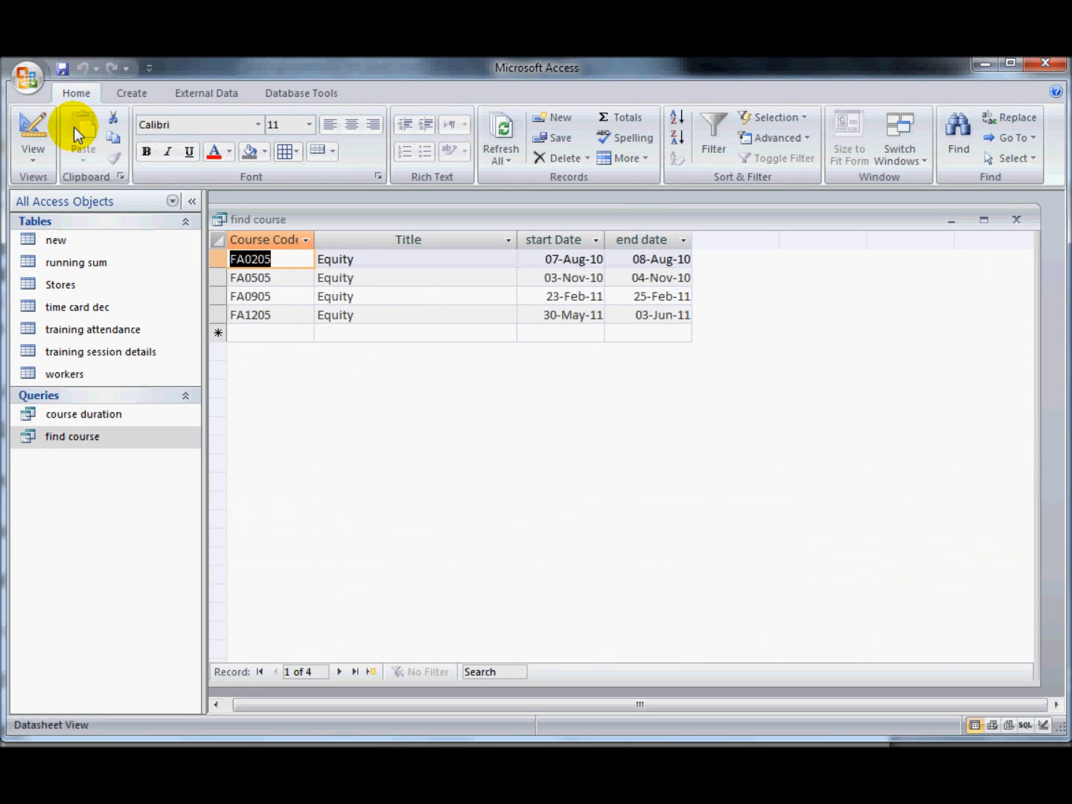
{"action": "mouse_move", "coordinate": [32, 130]}
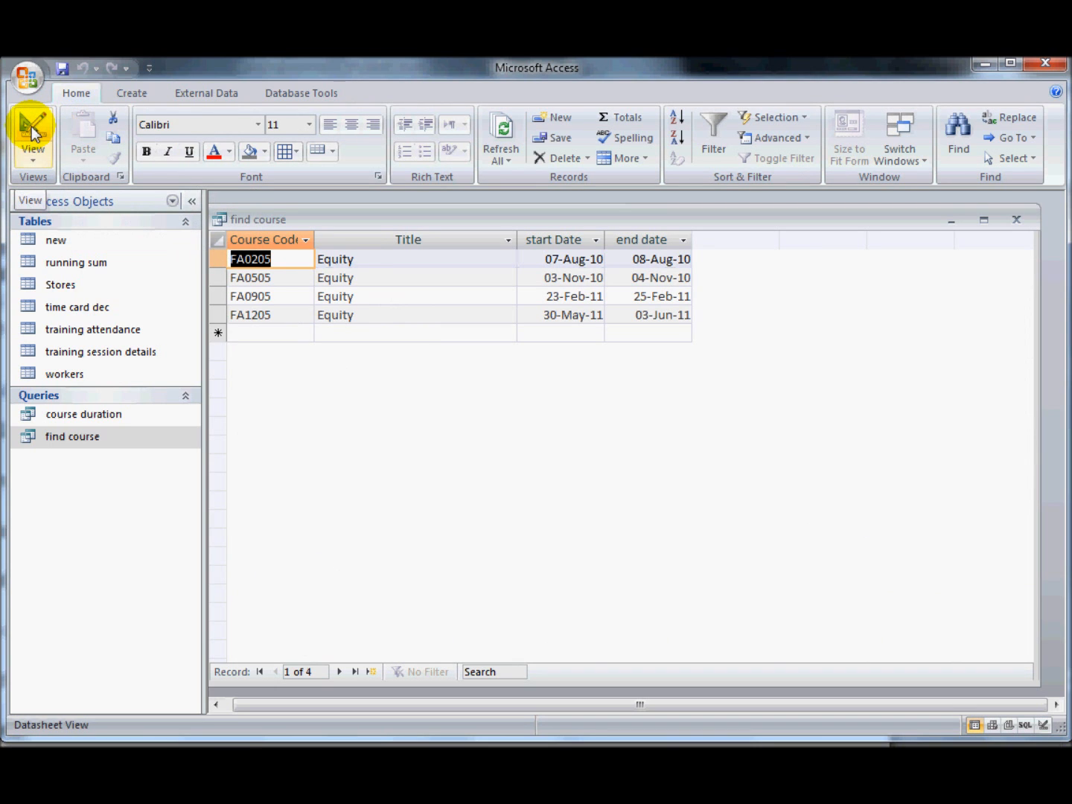
- Replace the 'equity' Title criterion with 'child protection' and rerun the query
{"action": "left_click", "coordinate": [32, 134]}
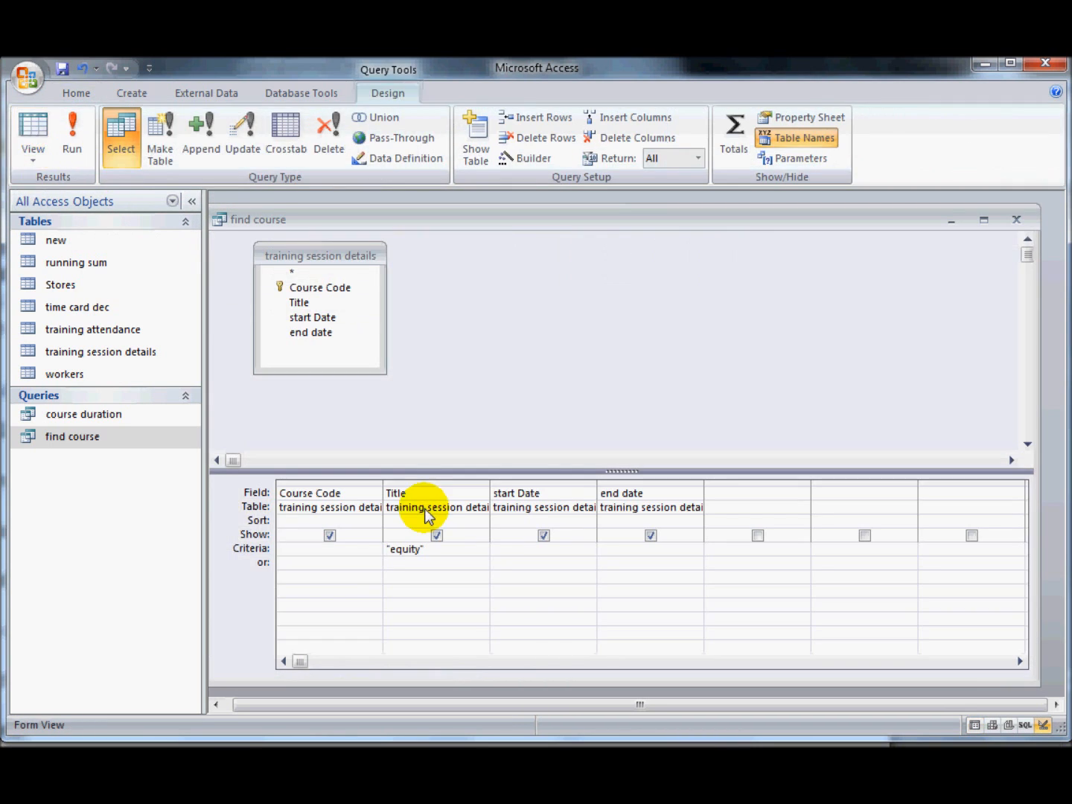
{"action": "left_click", "coordinate": [404, 549]}
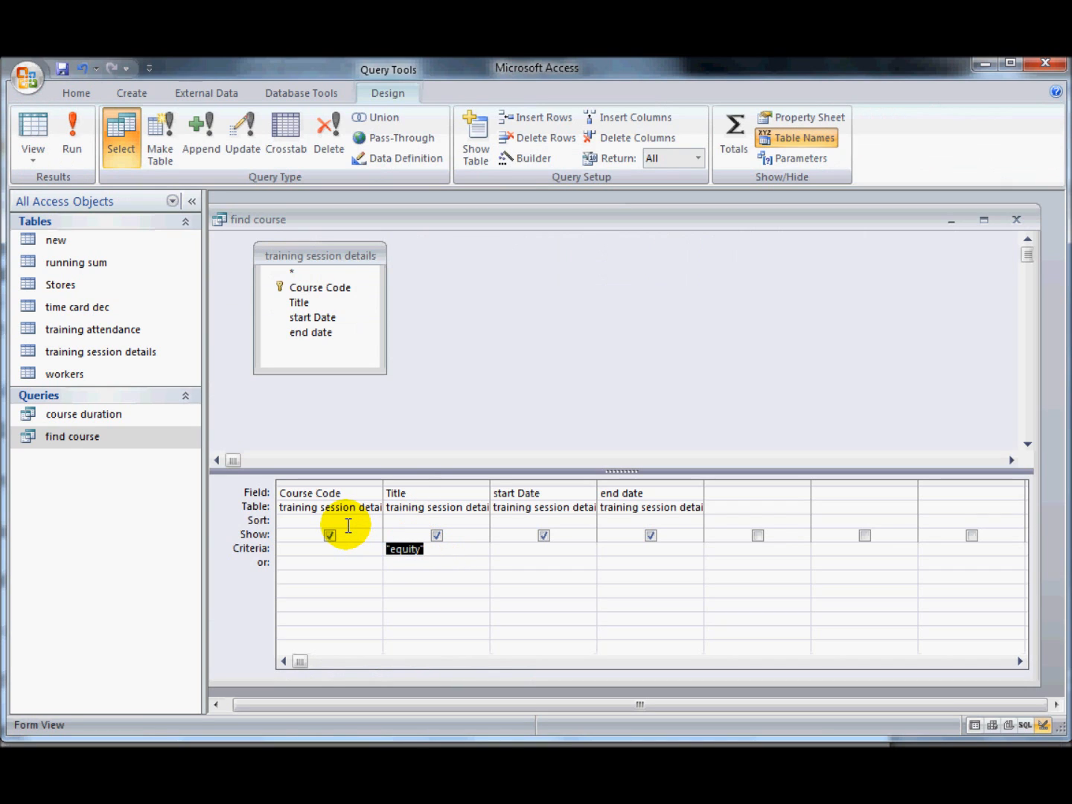
{"action": "type", "text": "ch"}
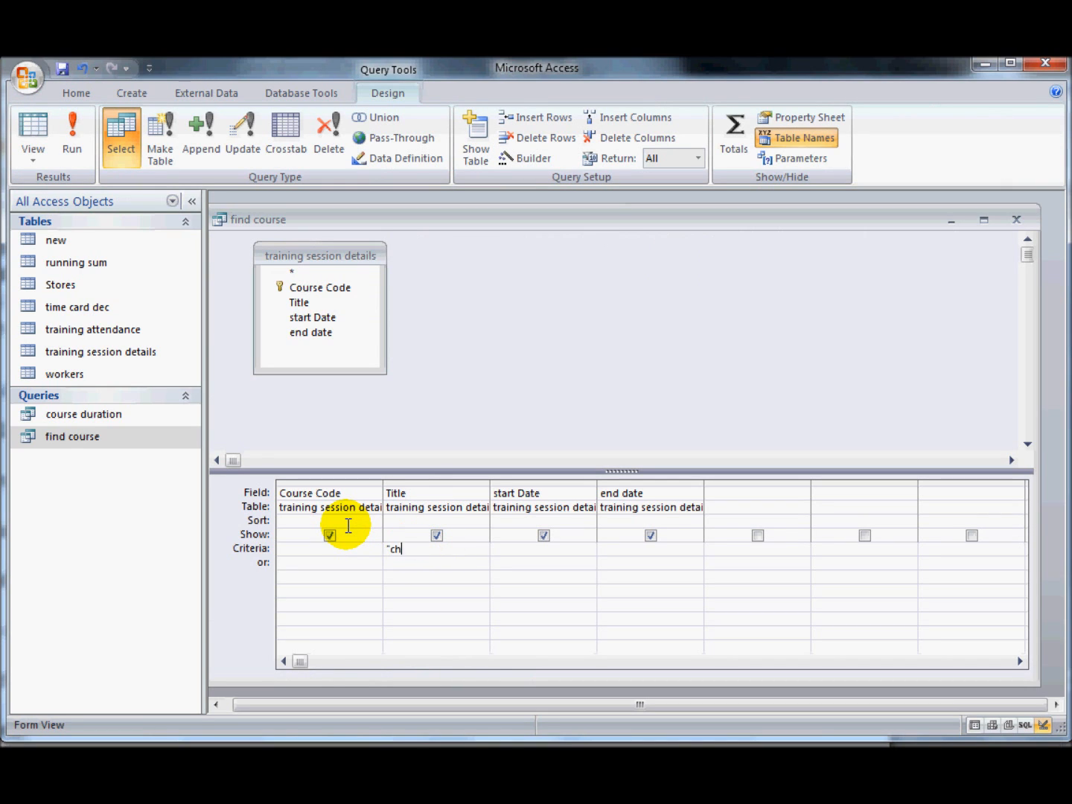
{"action": "type", "text": "ild protection\""}
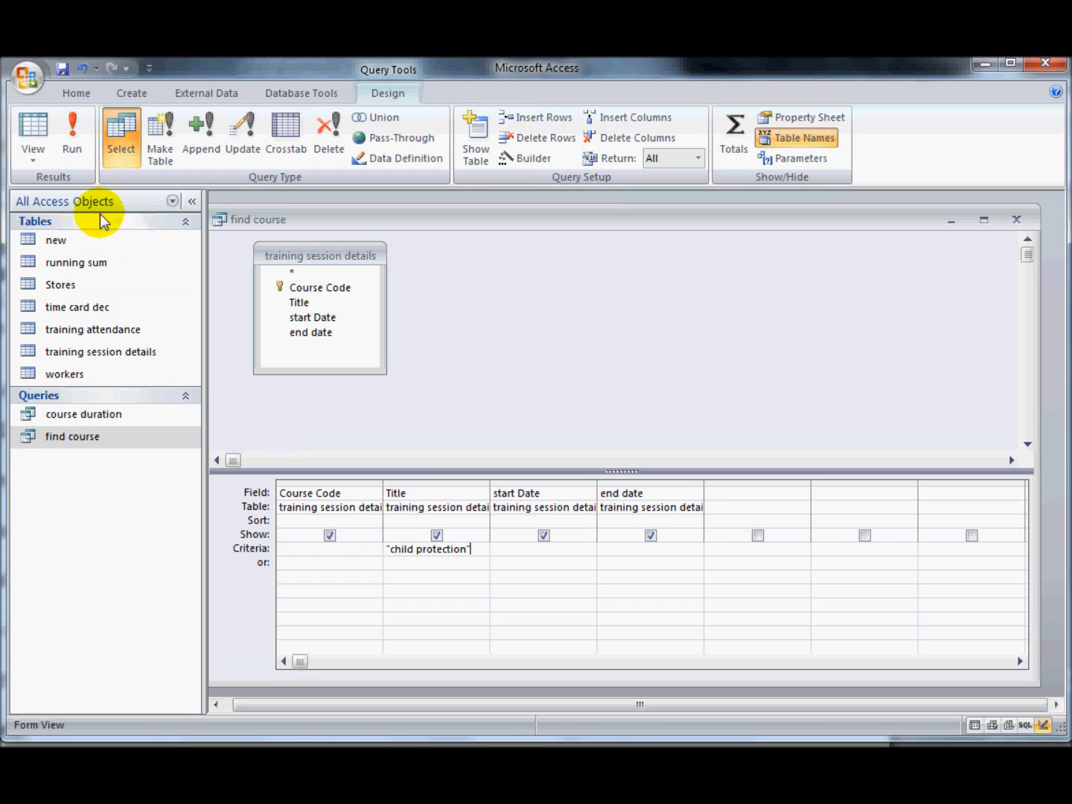
{"action": "left_click", "coordinate": [72, 137]}
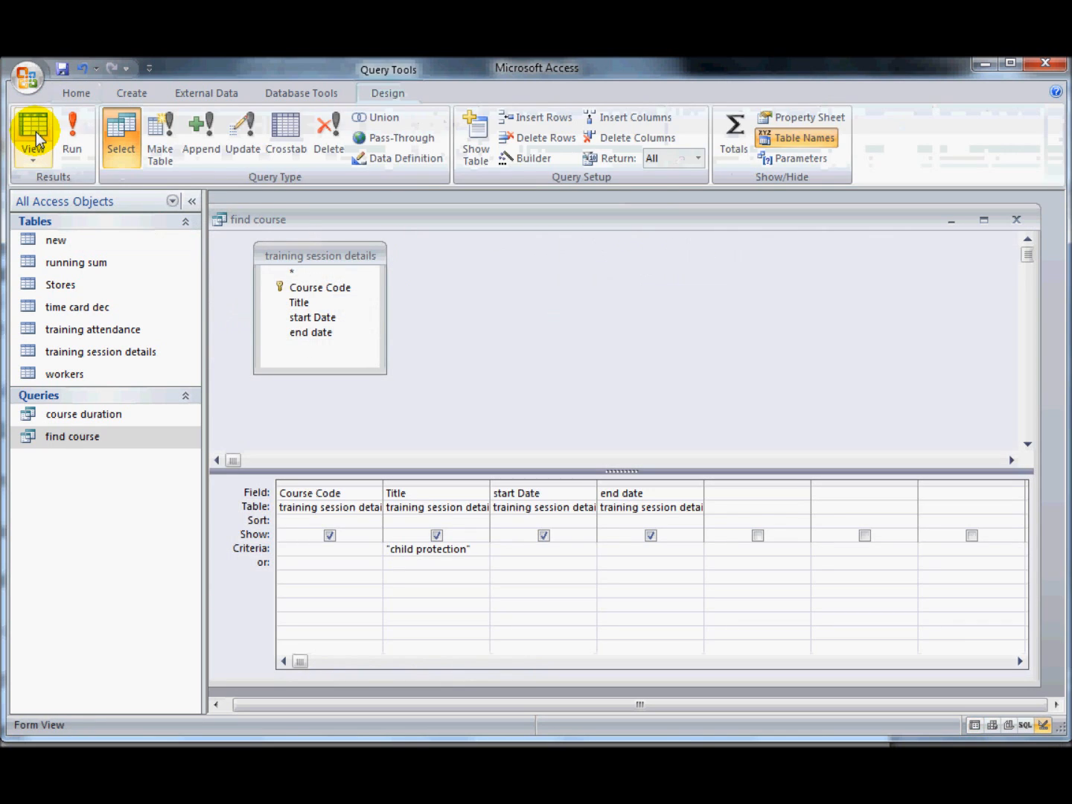
{"action": "mouse_move", "coordinate": [374, 449]}
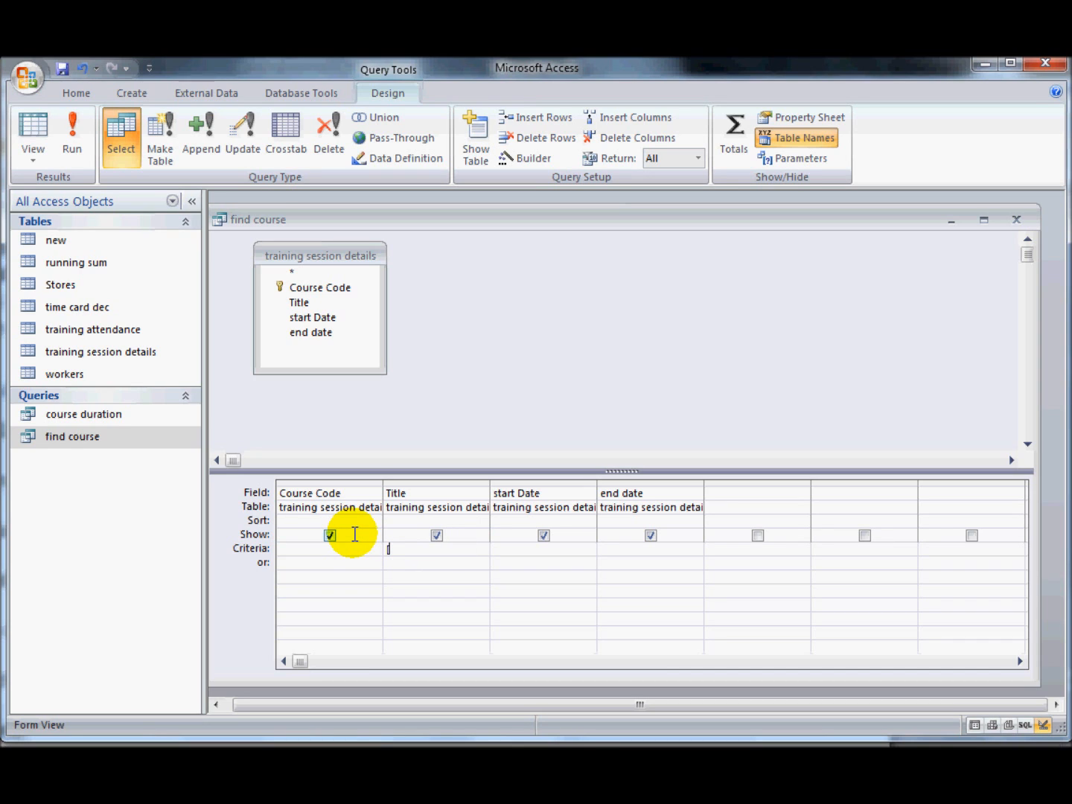
- Enter the Title criterion prompt '[what course would you like to display]'
{"action": "type", "text": "[equ"}
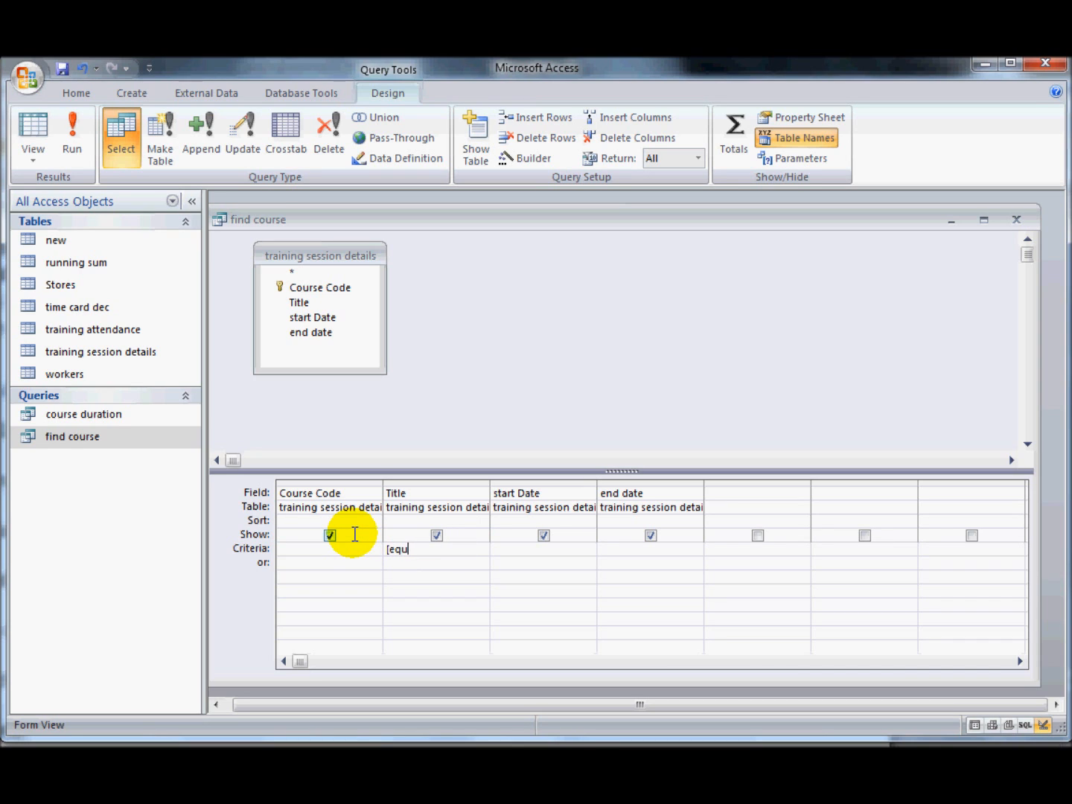
{"action": "type", "text": "[what cour"}
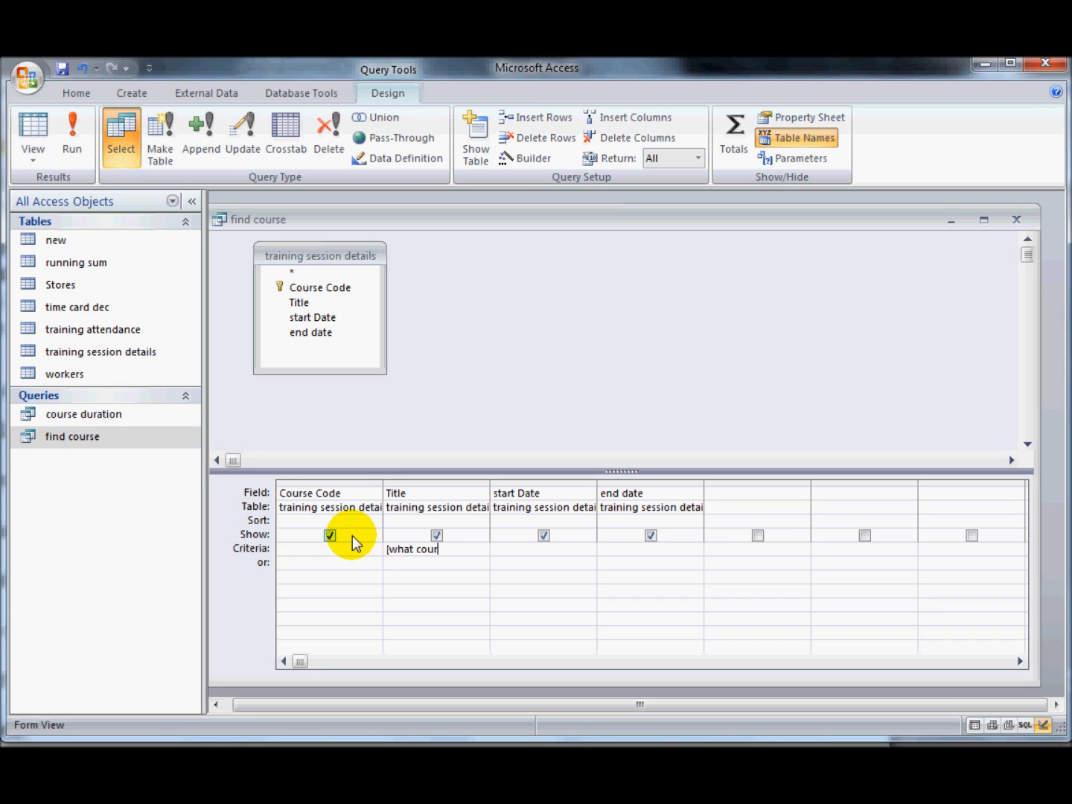
{"action": "type", "text": "ourse would you lik"}
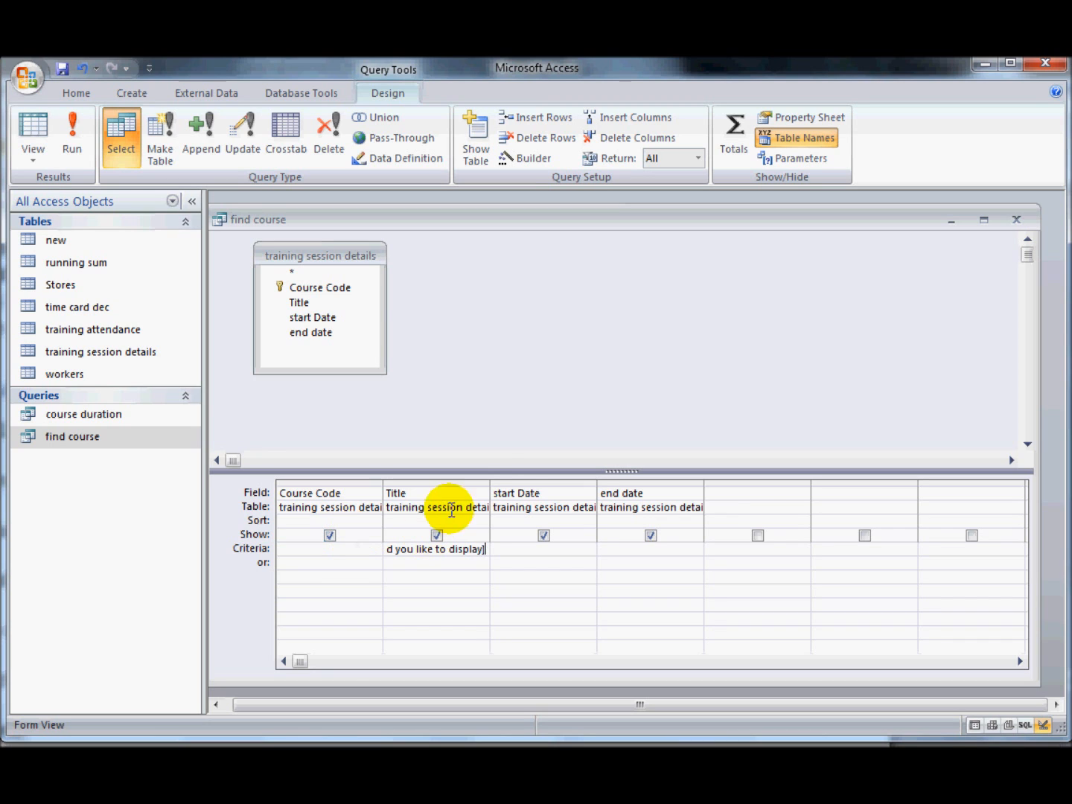
{"action": "mouse_move", "coordinate": [616, 492]}
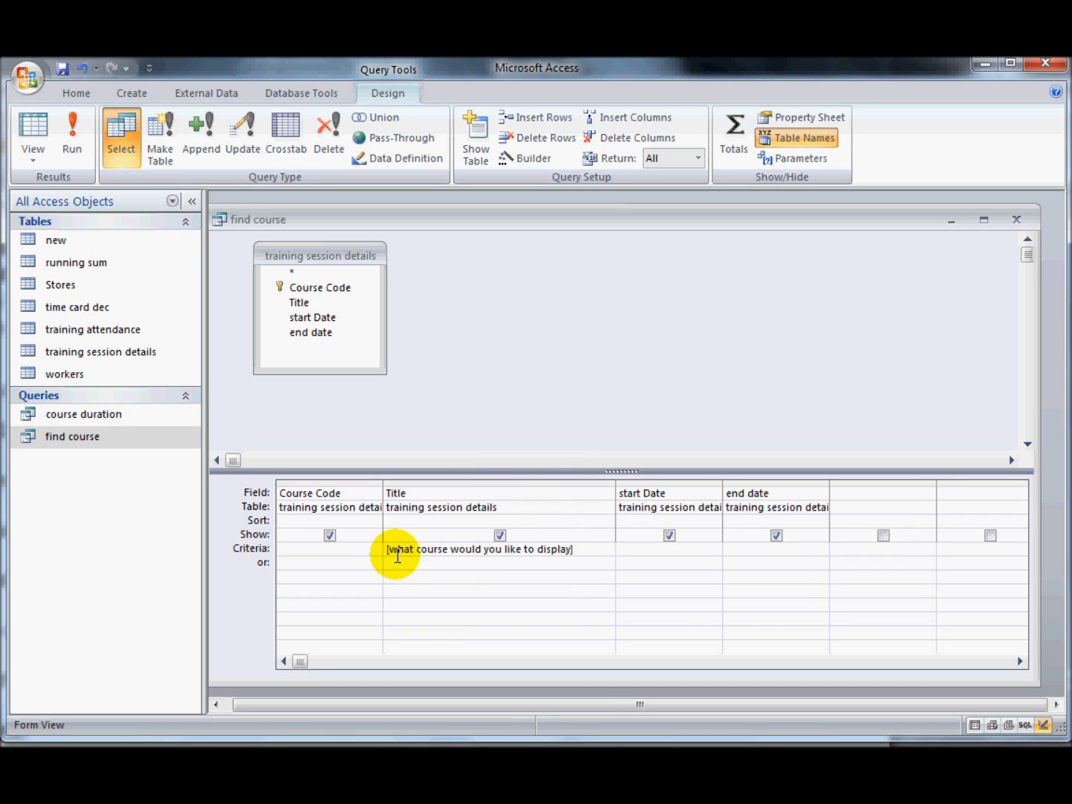
{"action": "mouse_move", "coordinate": [579, 554]}
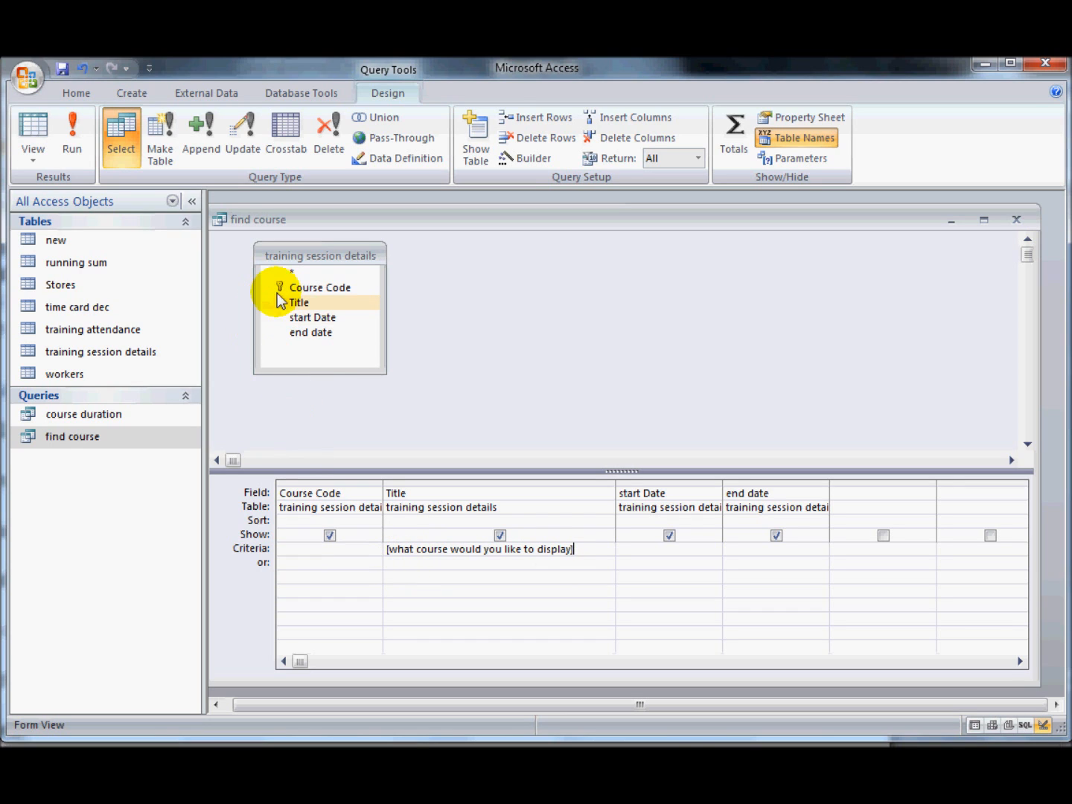
{"action": "mouse_move", "coordinate": [302, 332]}
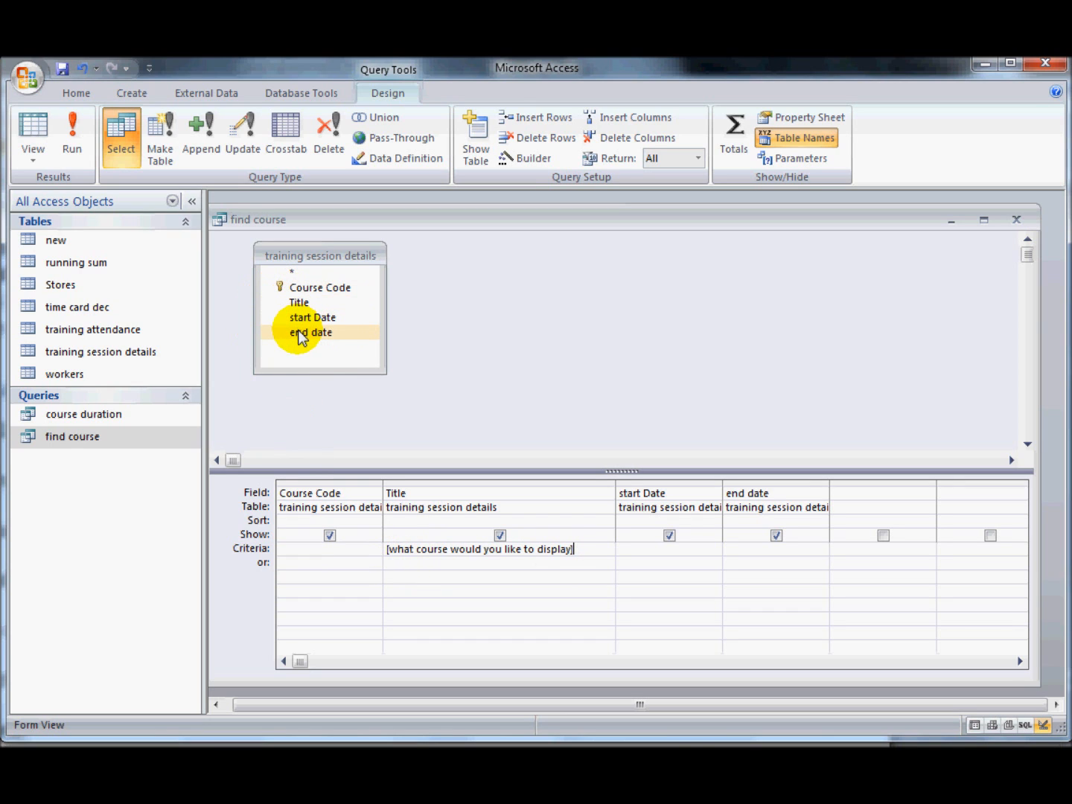
{"action": "mouse_move", "coordinate": [504, 549]}
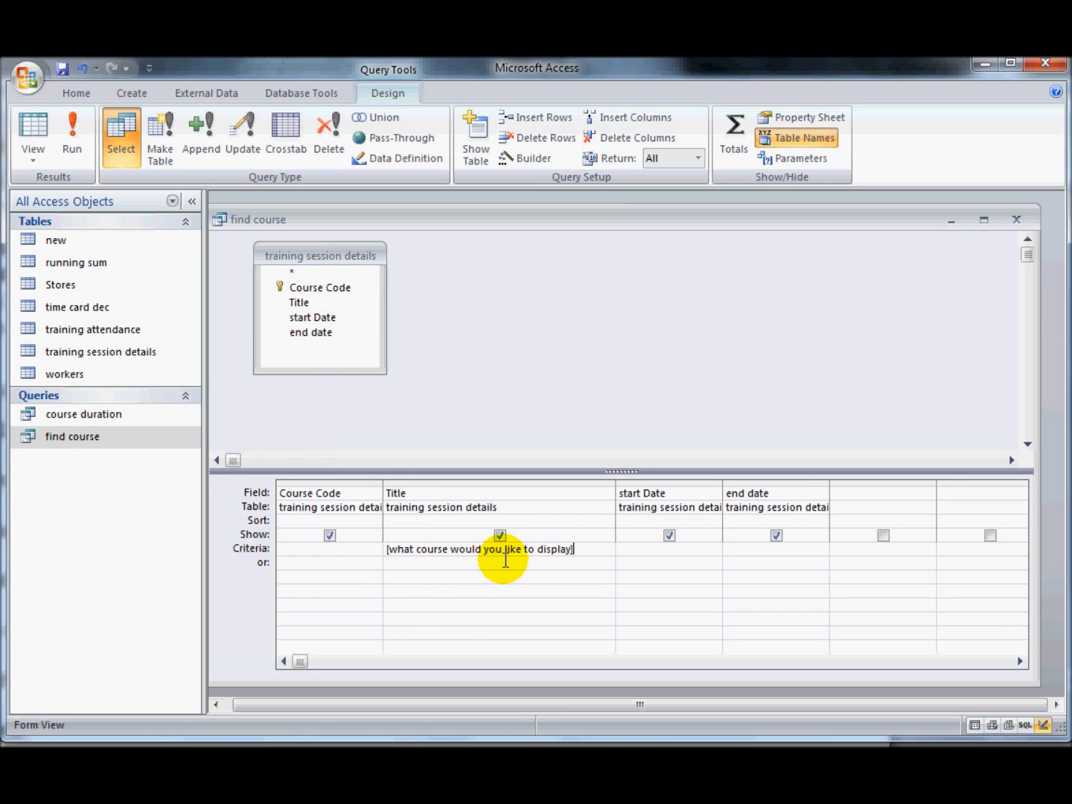
{"action": "mouse_move", "coordinate": [78, 256]}
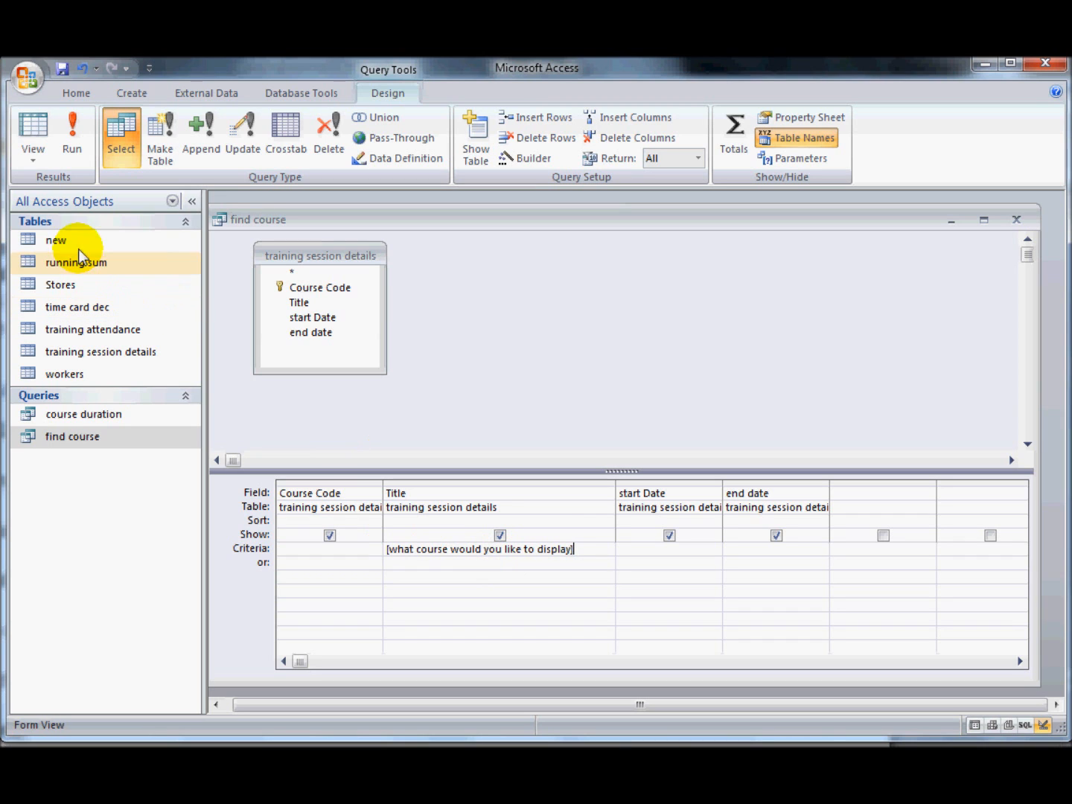
- Run the query and answer the course prompt with 'equity', listing four sessions
{"action": "left_click", "coordinate": [71, 136]}
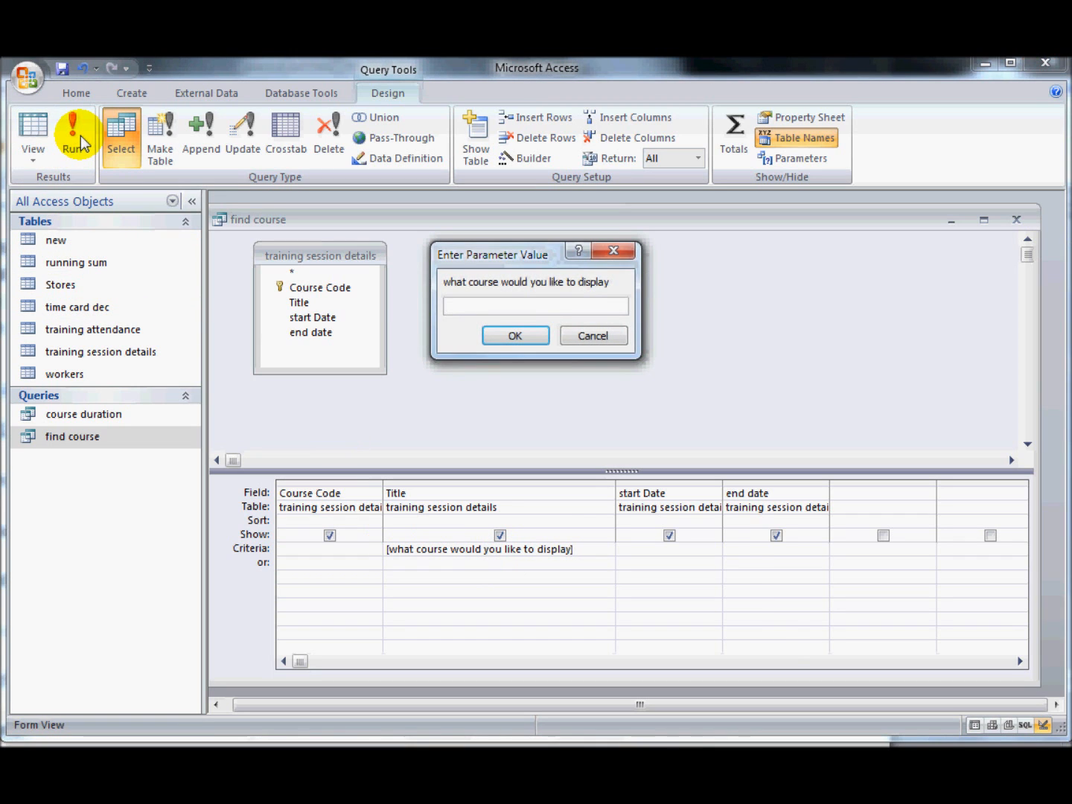
{"action": "left_click", "coordinate": [535, 305]}
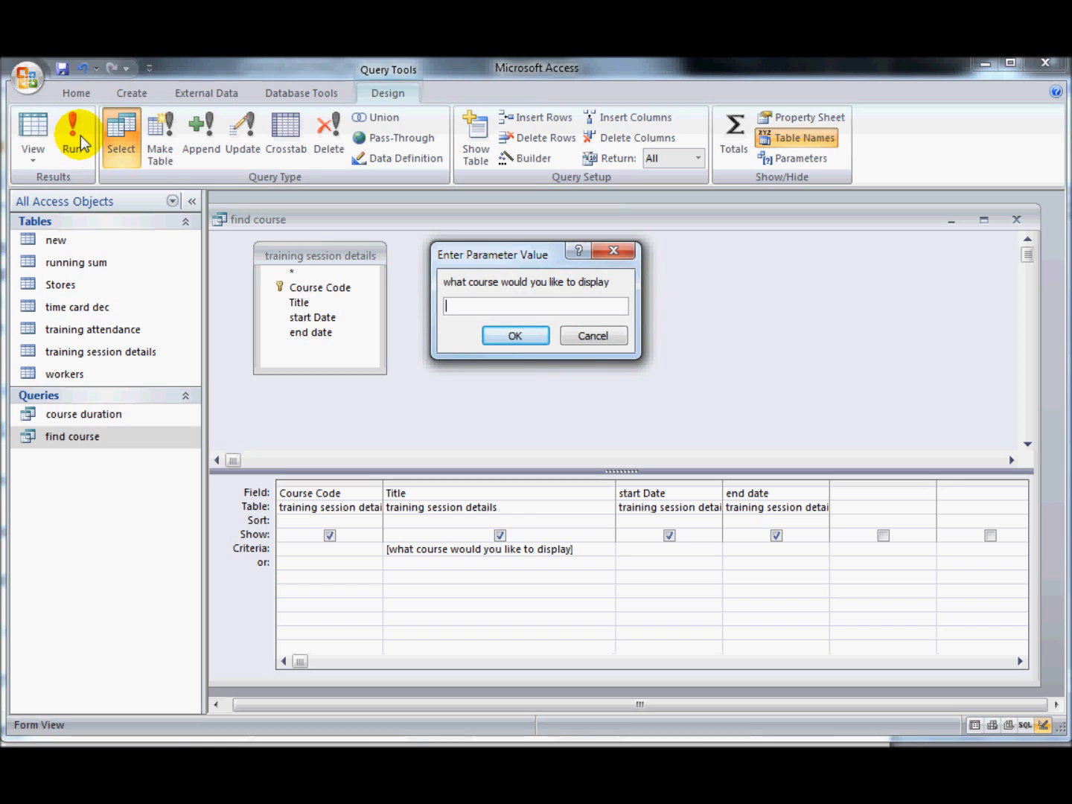
{"action": "type", "text": "equity"}
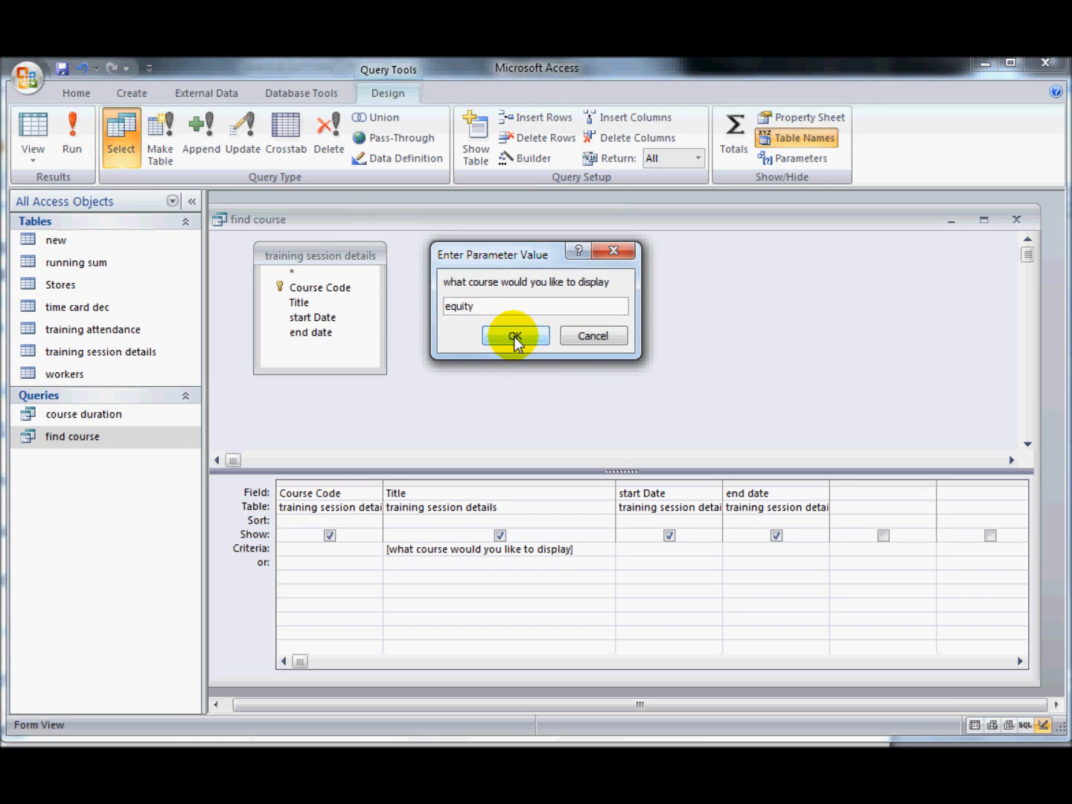
{"action": "left_click", "coordinate": [514, 335]}
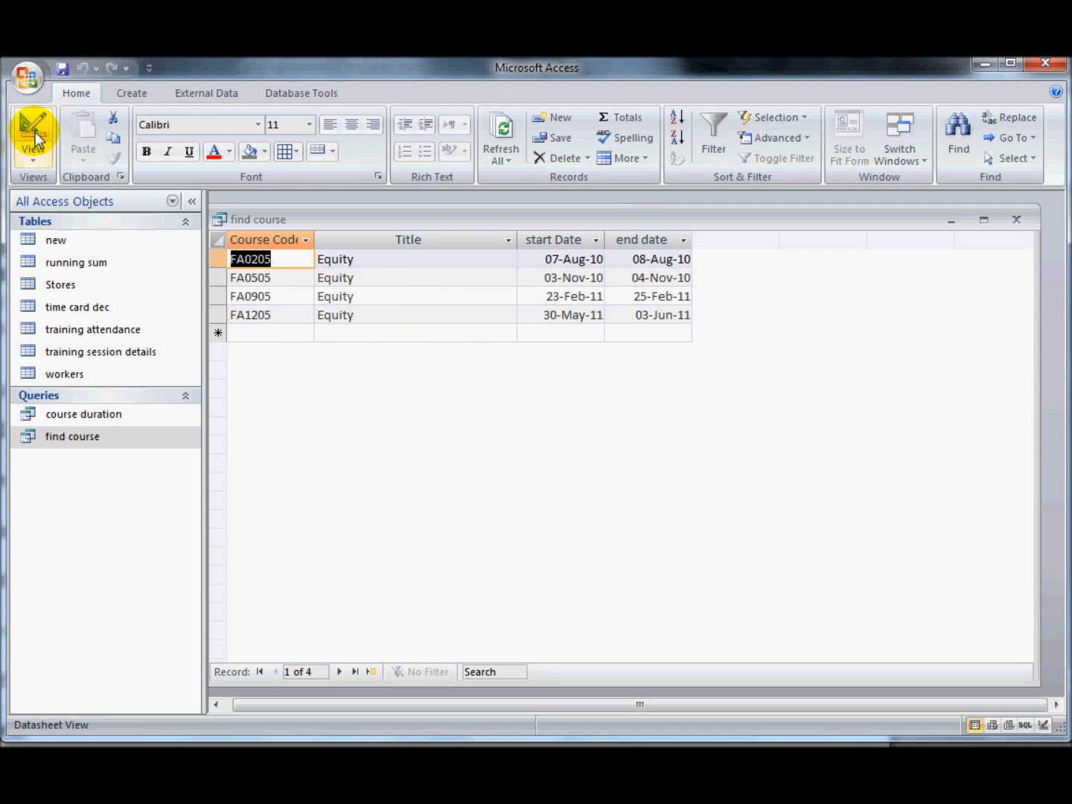
- Rerun the query answering the course prompt with 'child protection', listing five sessions
{"action": "left_click", "coordinate": [32, 138]}
{"action": "type", "text": "ch"}
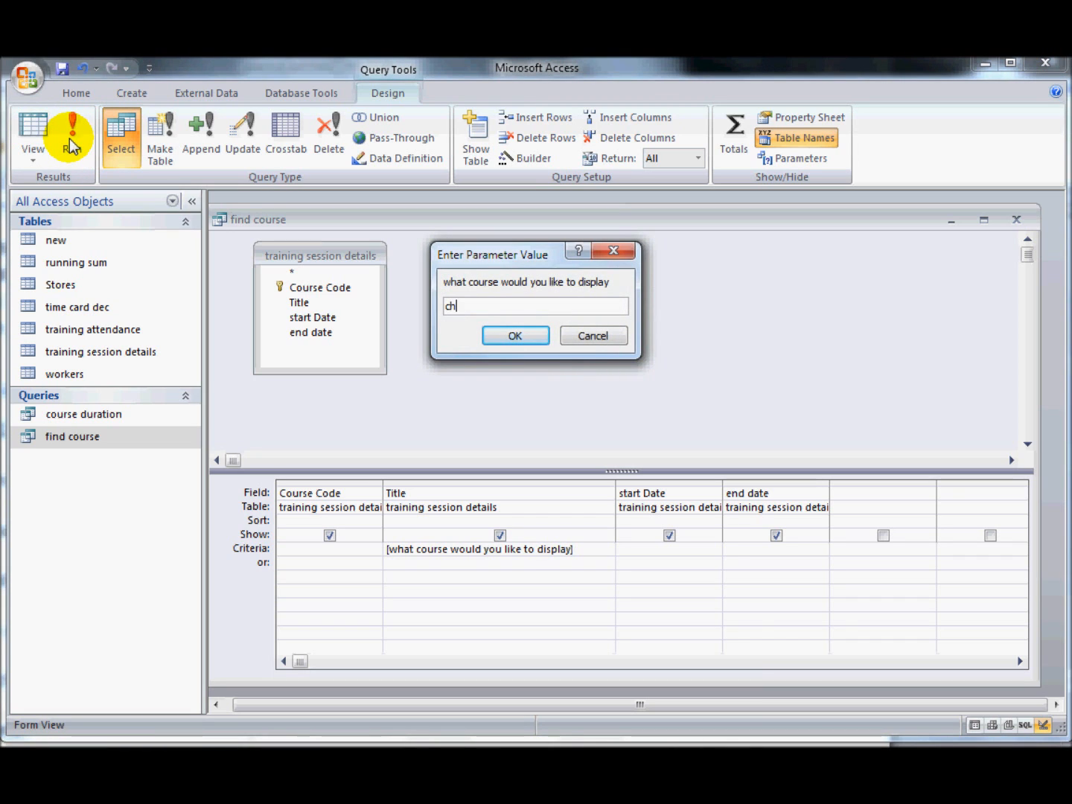
{"action": "type", "text": "ild protec"}
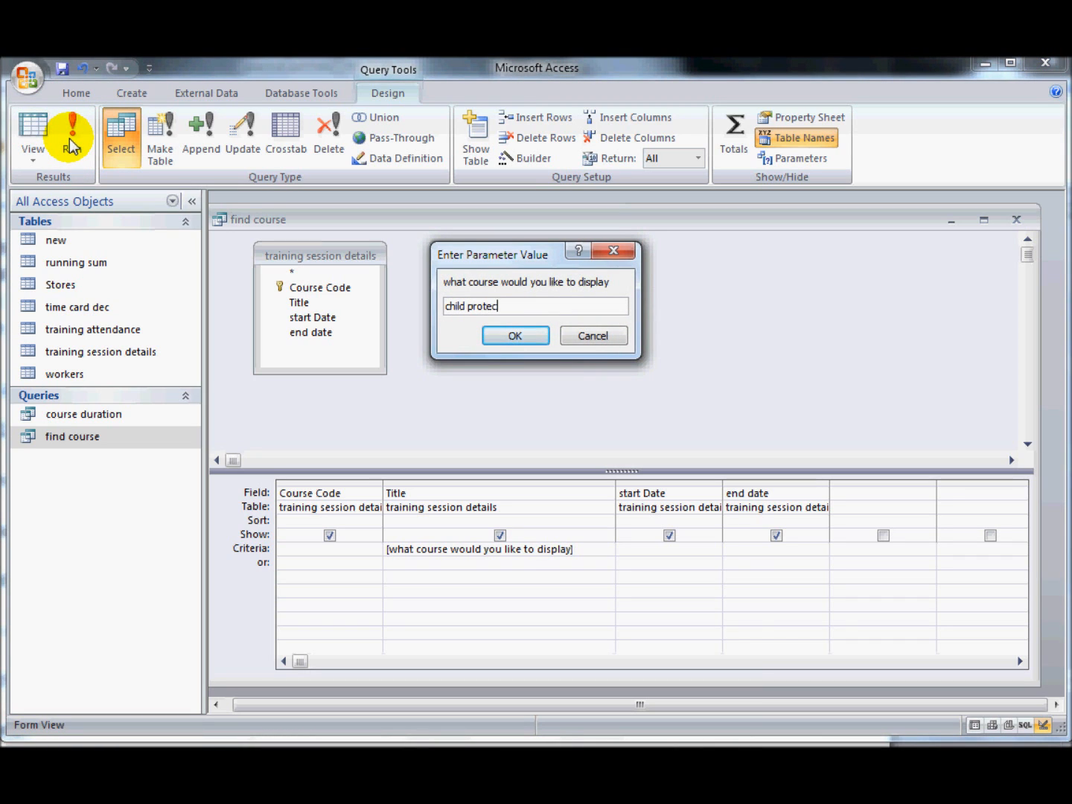
{"action": "type", "text": "tion"}
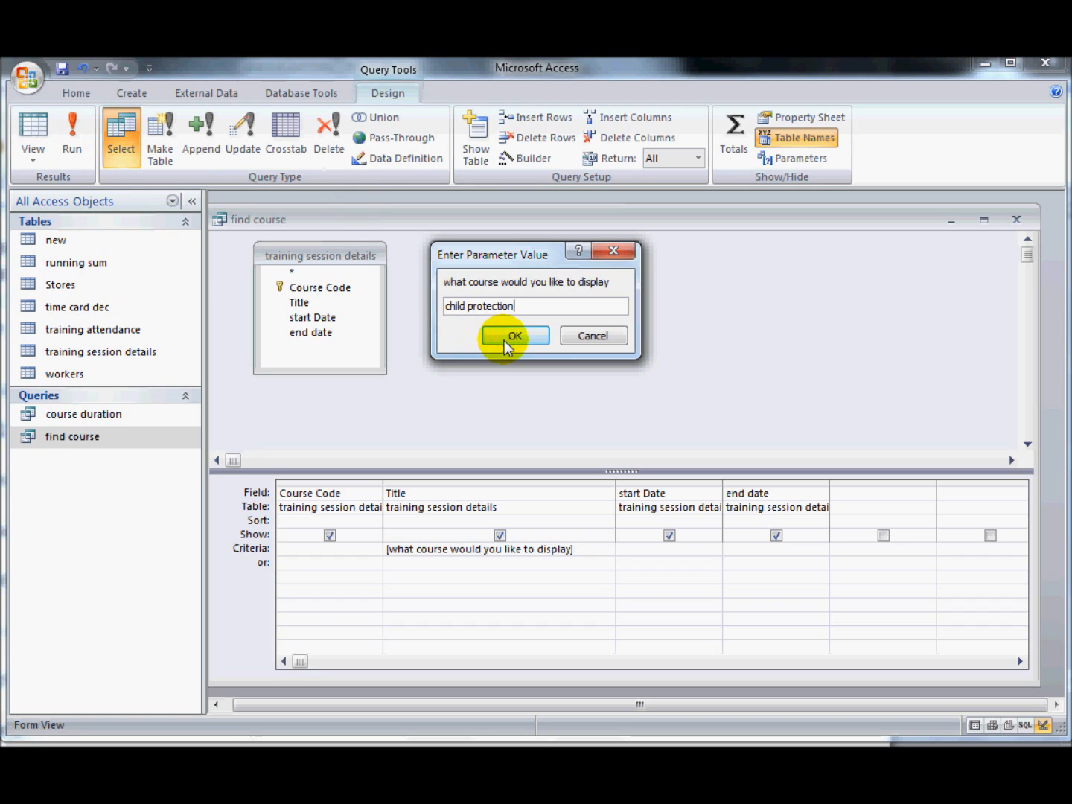
{"action": "left_click", "coordinate": [512, 335]}
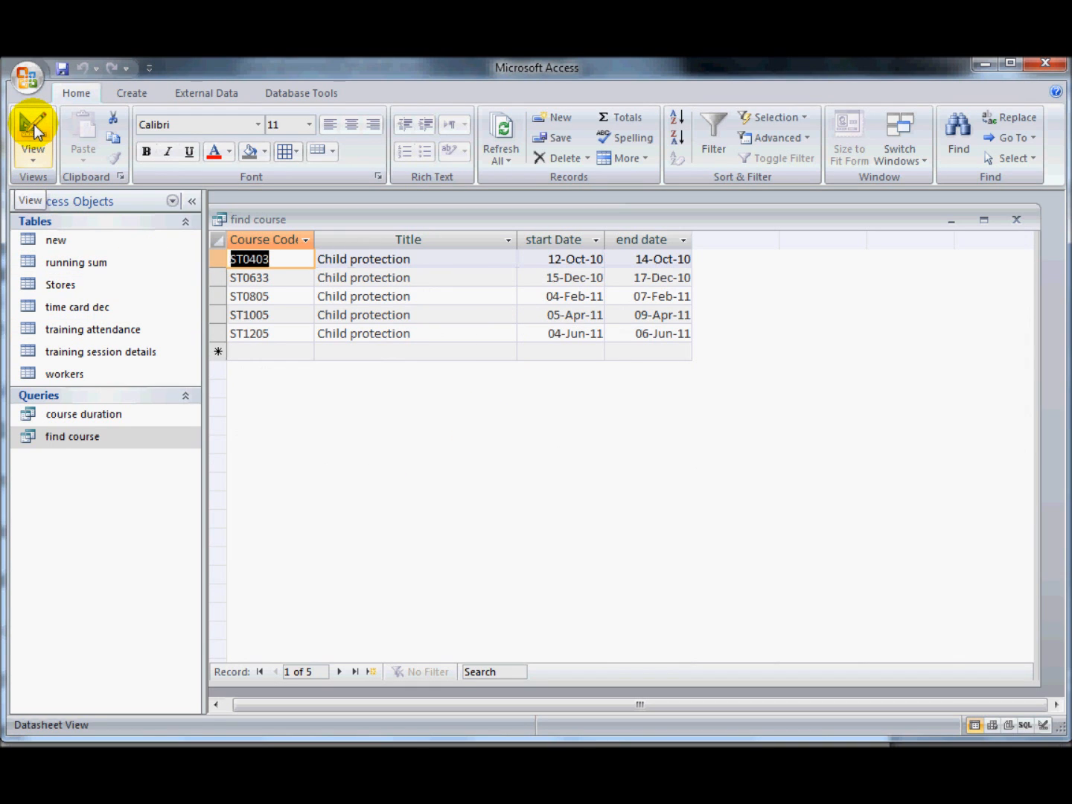
- Add the start Date criterion '>[what is the earliest date]' in Design View
{"action": "left_click", "coordinate": [32, 134]}
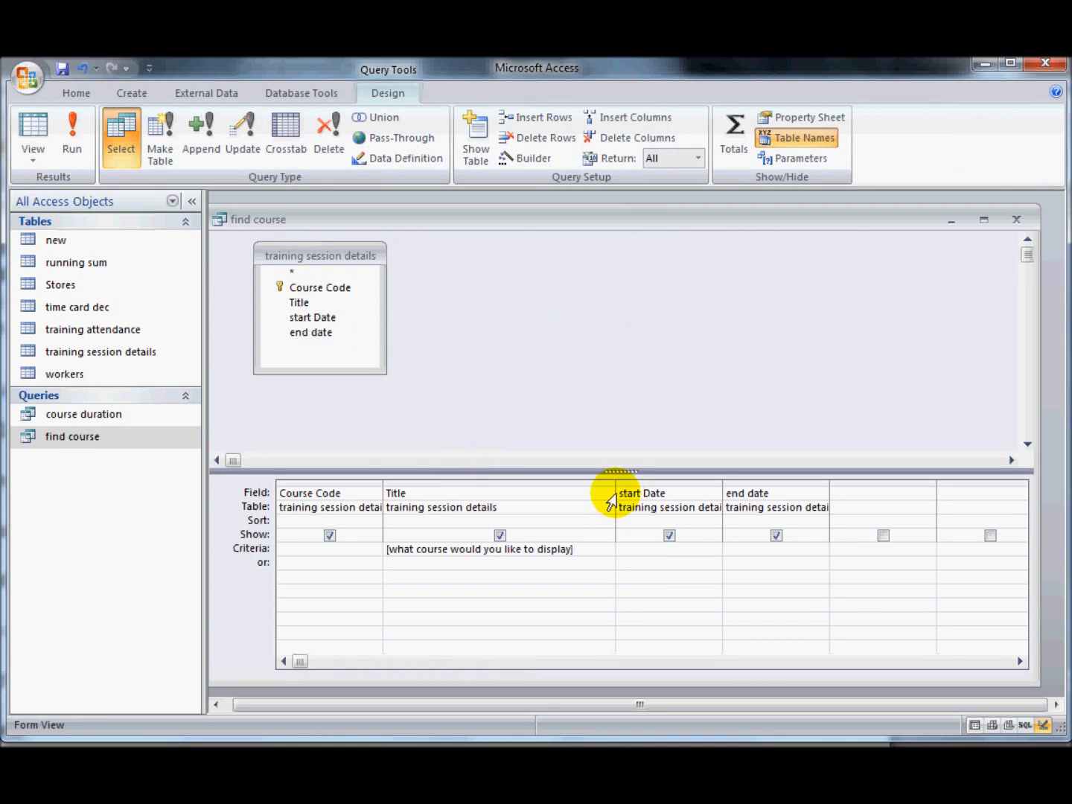
{"action": "mouse_move", "coordinate": [615, 485]}
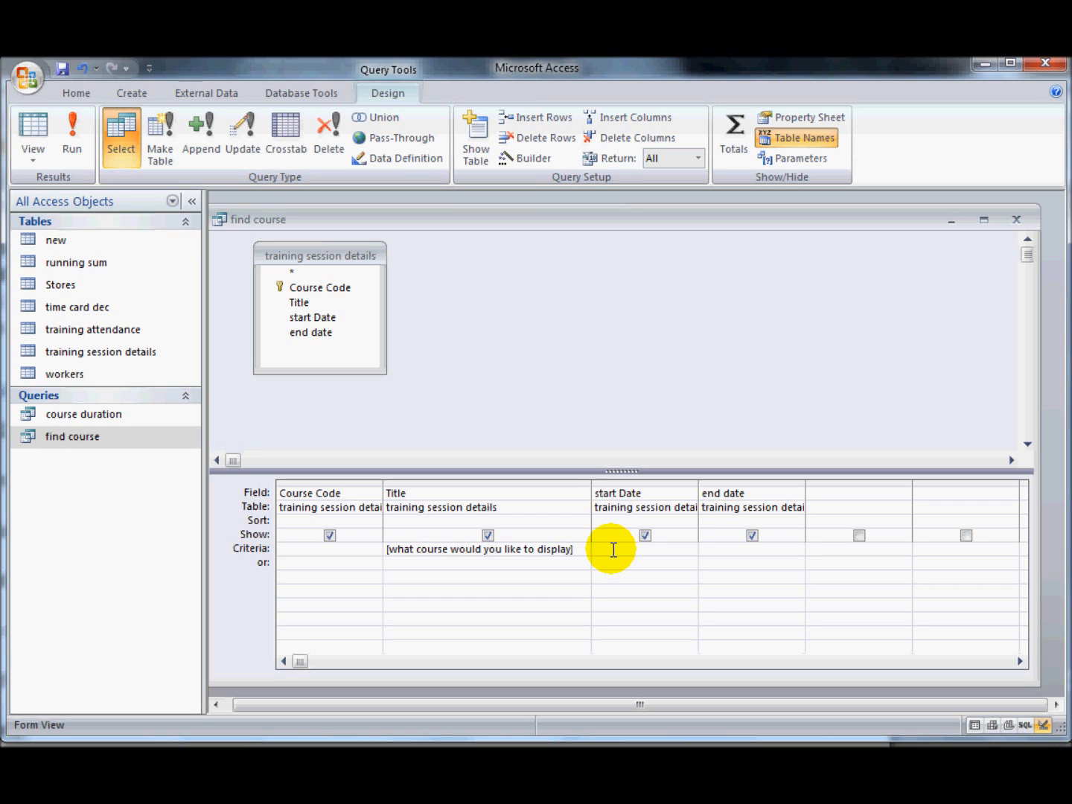
{"action": "left_click", "coordinate": [603, 548]}
{"action": "type", "text": ">"}
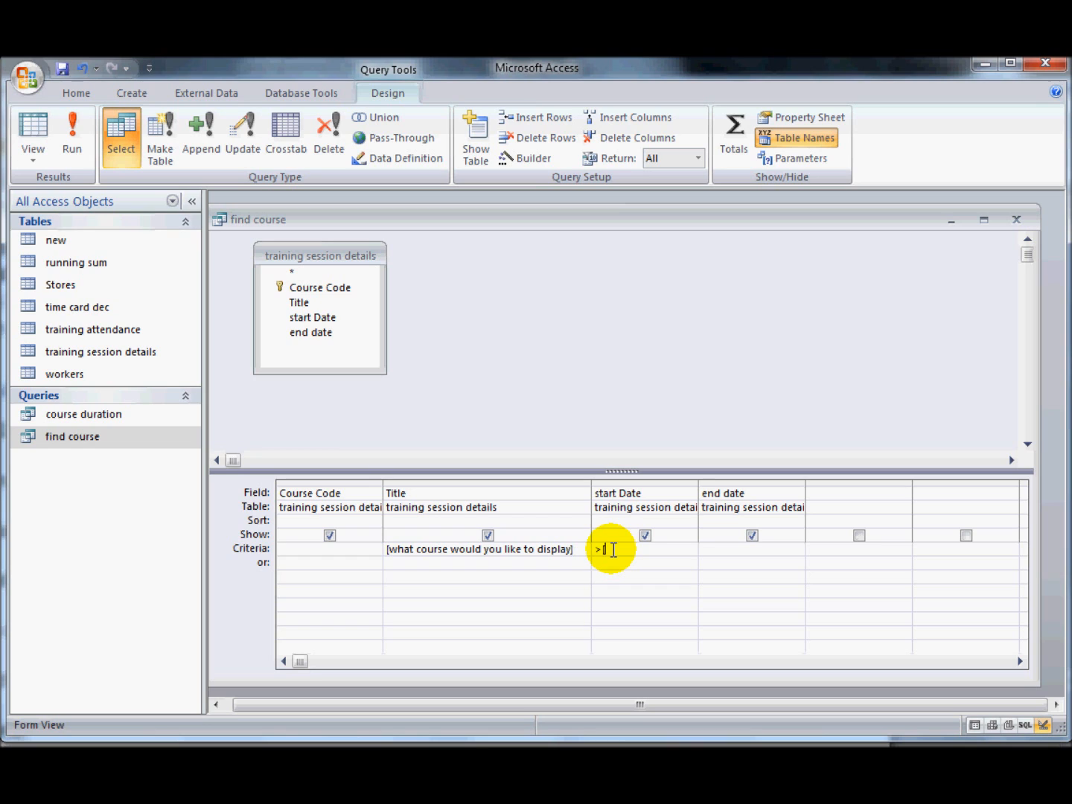
{"action": "type", "text": "[what"}
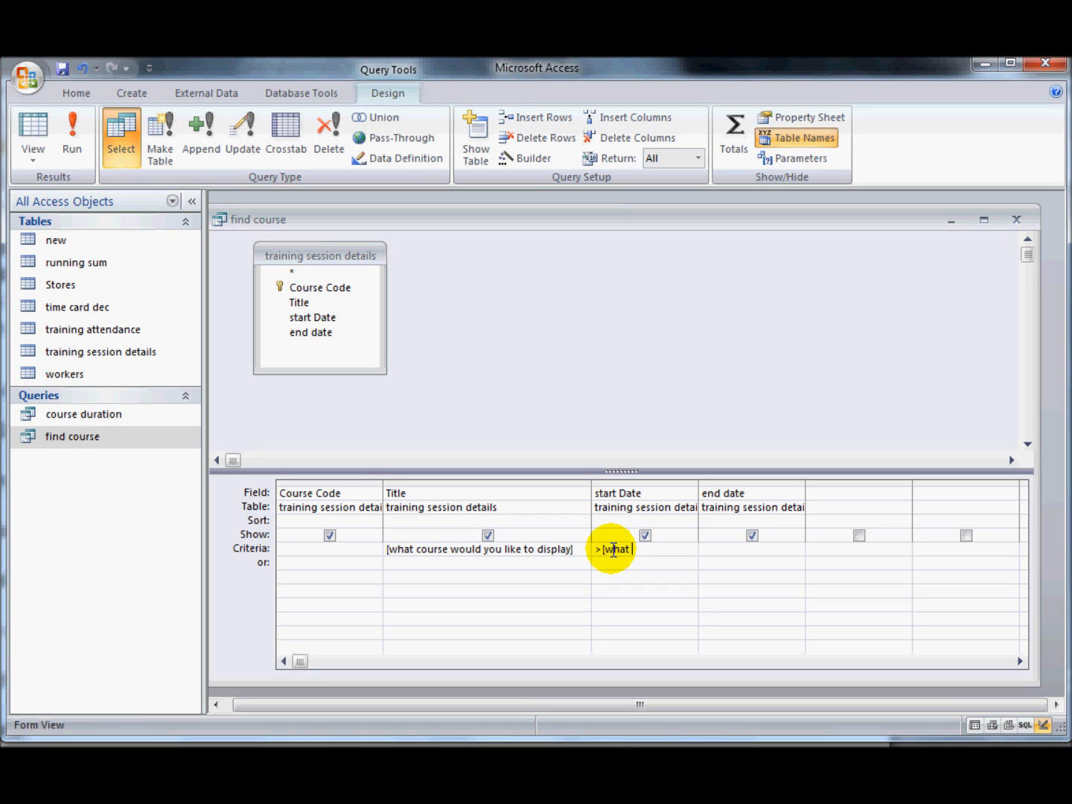
{"action": "type", "text": "is the earliest date"}
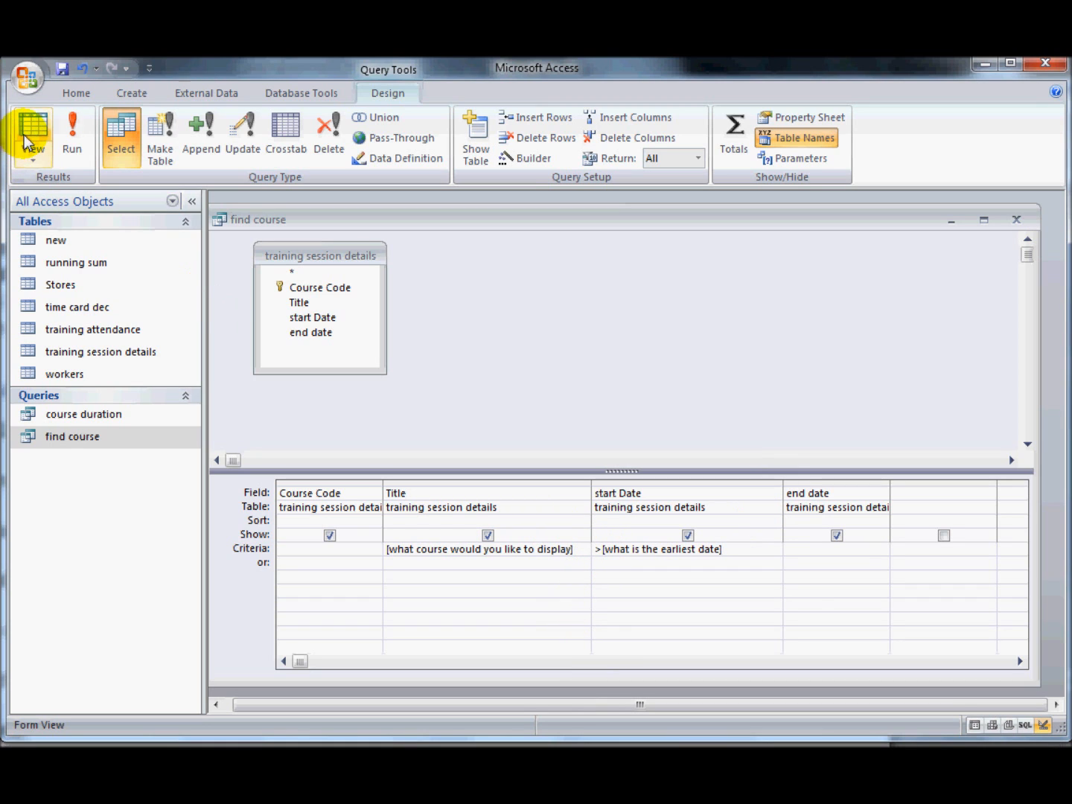
- Run the query with 'child protection' and earliest date 1/3/2011, returning two sessions
{"action": "left_click", "coordinate": [72, 134]}
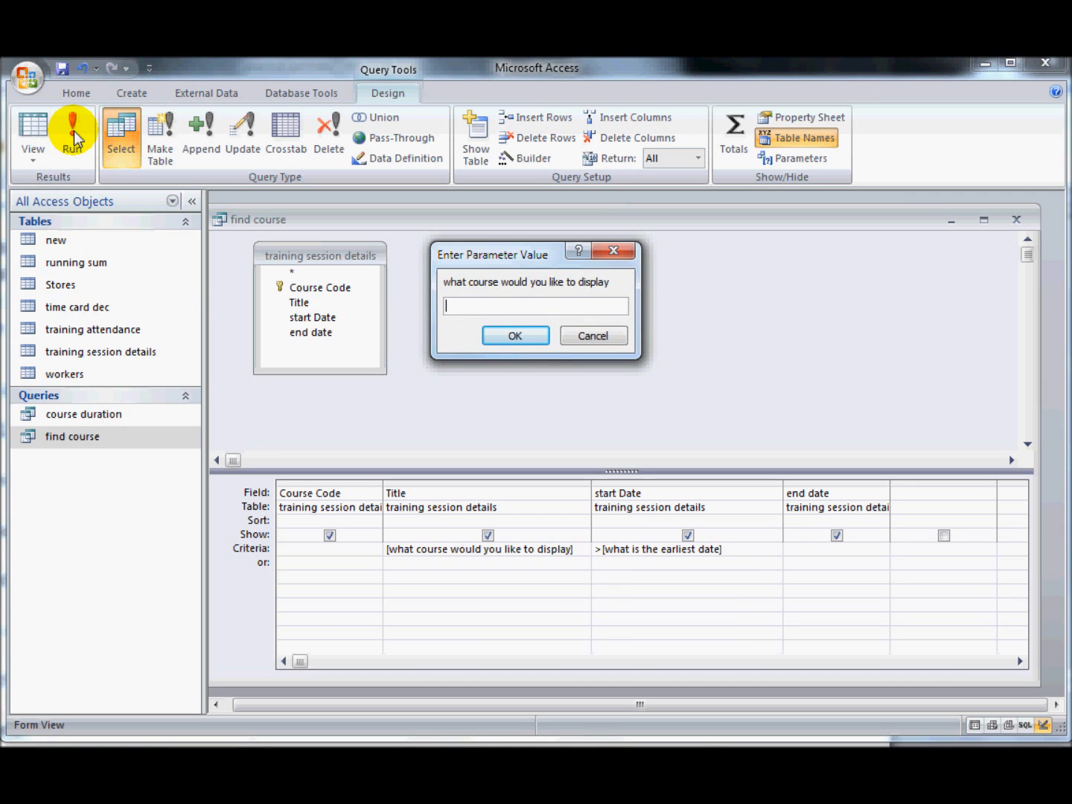
{"action": "type", "text": "child pro"}
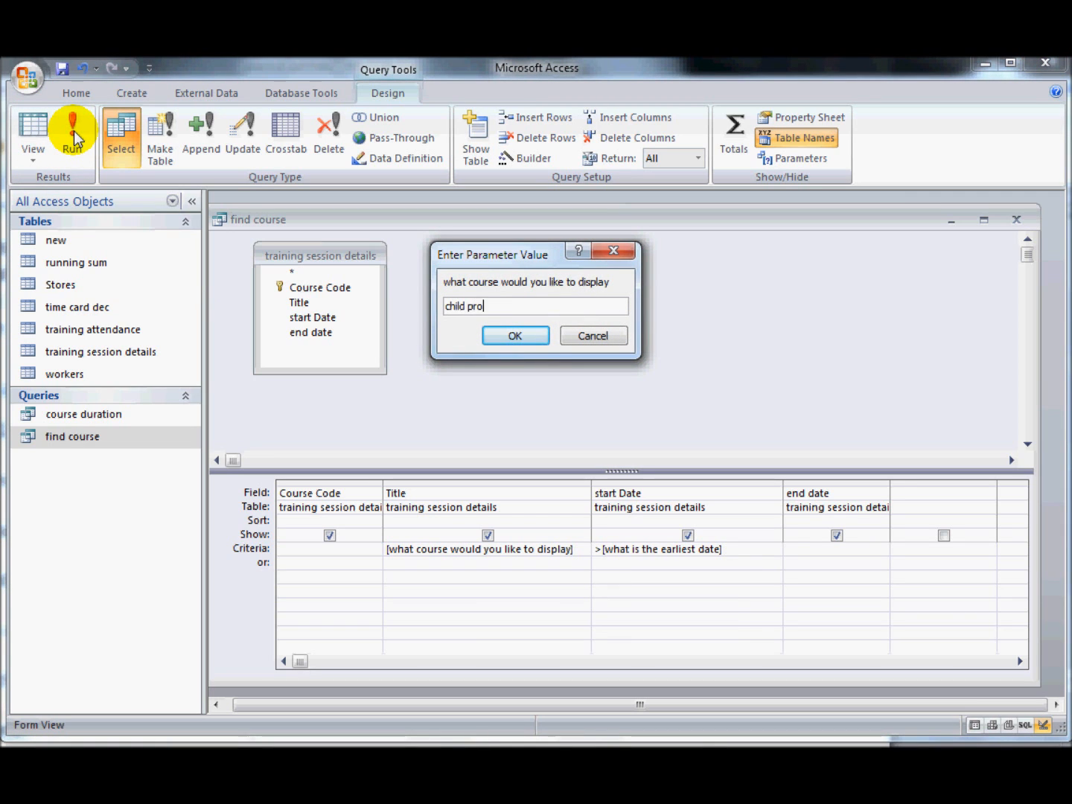
{"action": "left_click", "coordinate": [515, 335]}
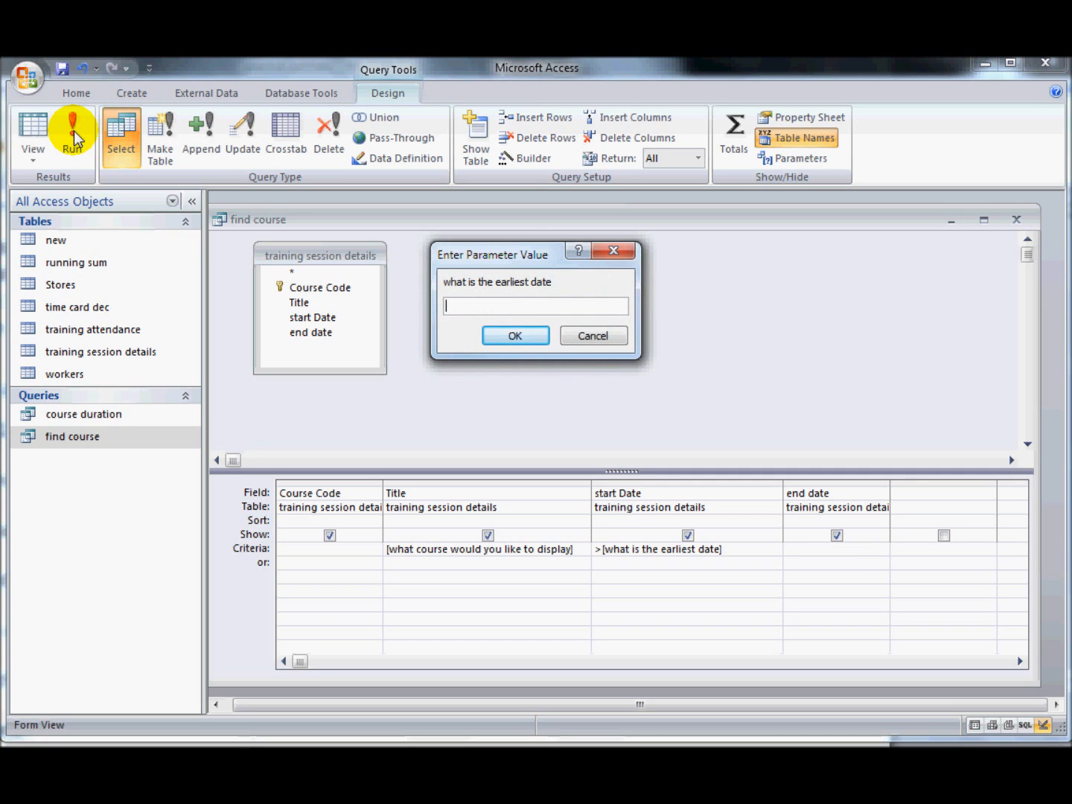
{"action": "type", "text": "1/3/20"}
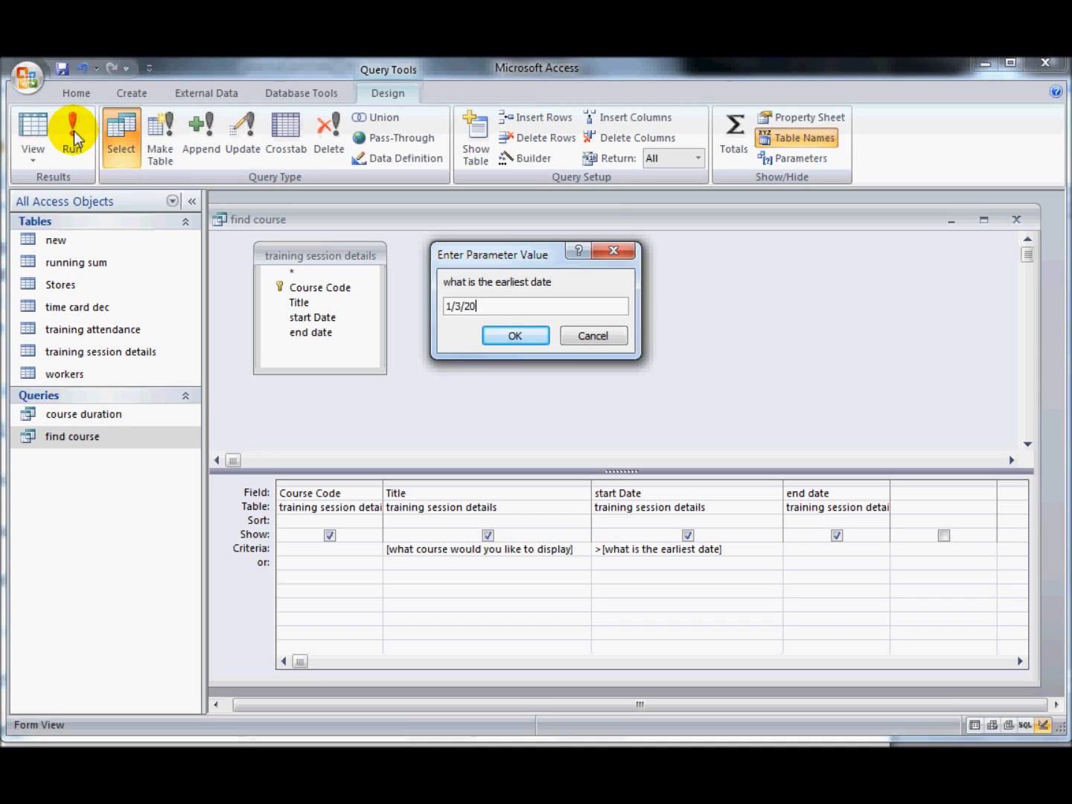
{"action": "type", "text": "11"}
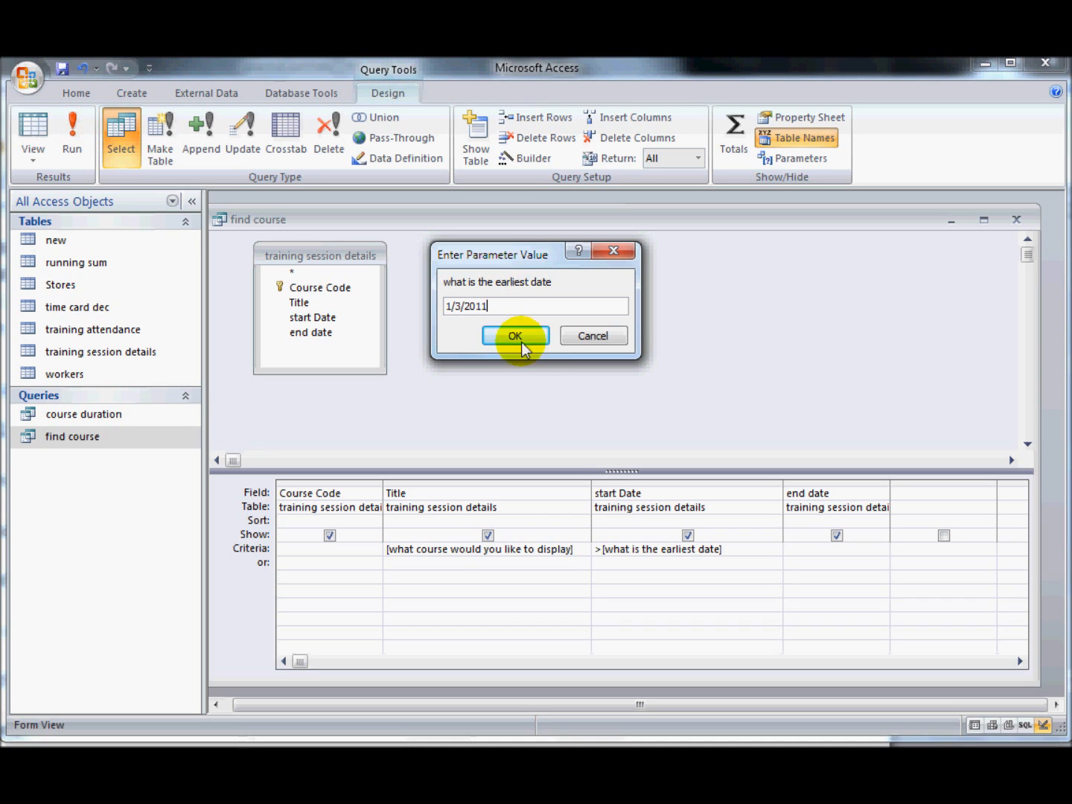
{"action": "left_click", "coordinate": [514, 336]}
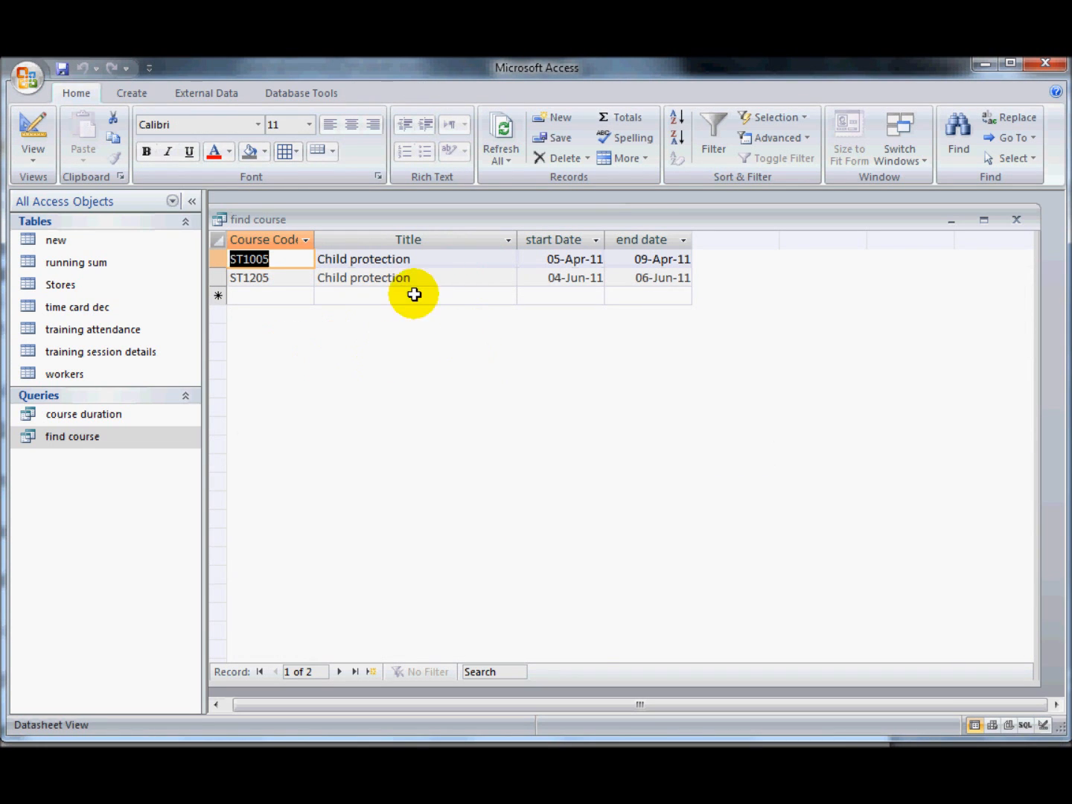
{"action": "mouse_move", "coordinate": [554, 268]}
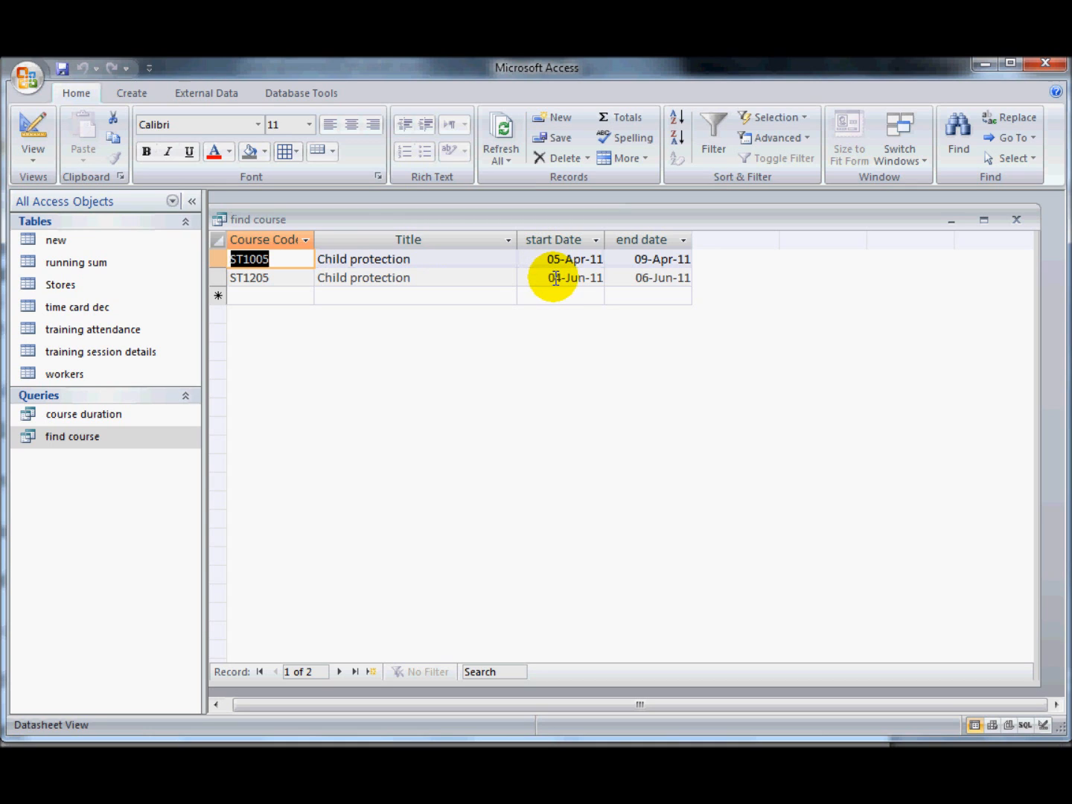
{"action": "mouse_move", "coordinate": [343, 176]}
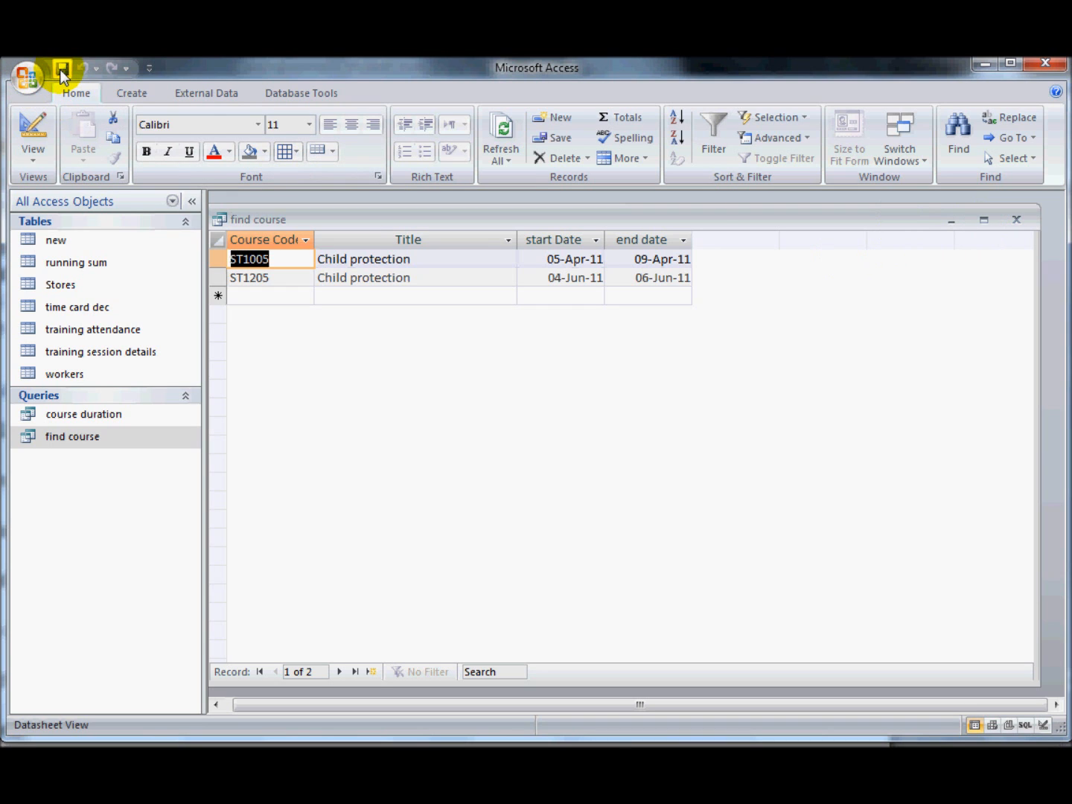
{"action": "mouse_move", "coordinate": [1017, 219]}
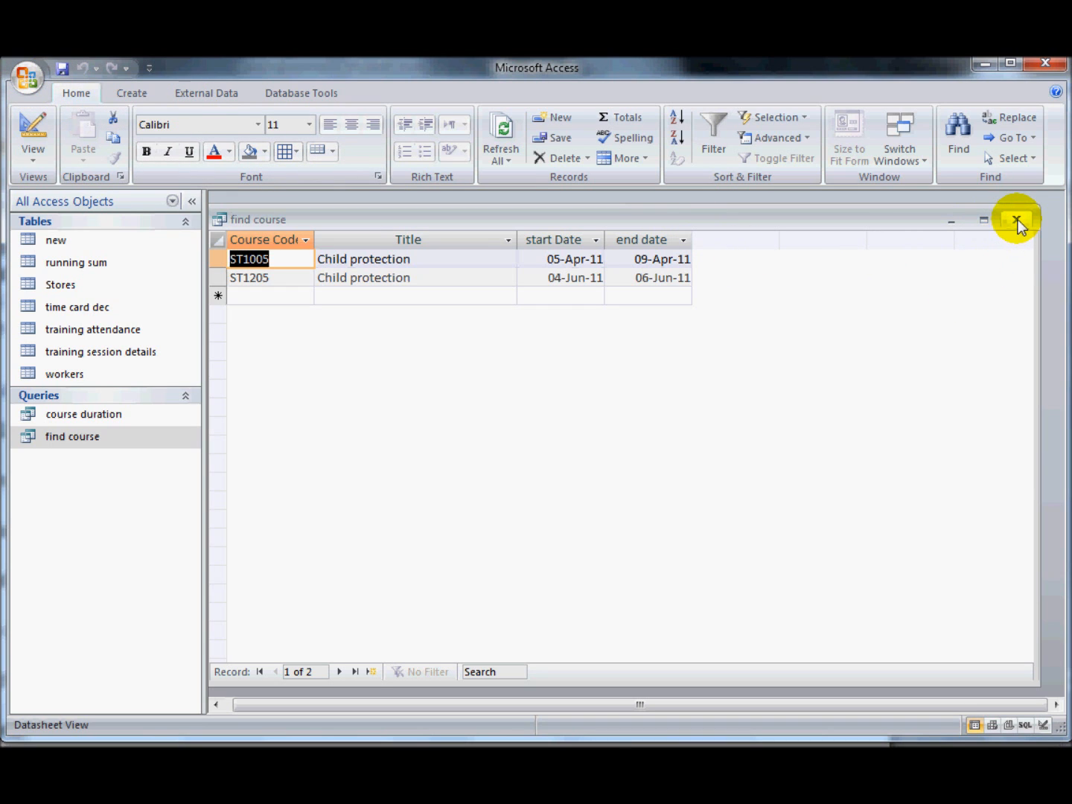
- Close the find course query window
{"action": "left_click", "coordinate": [1017, 220]}
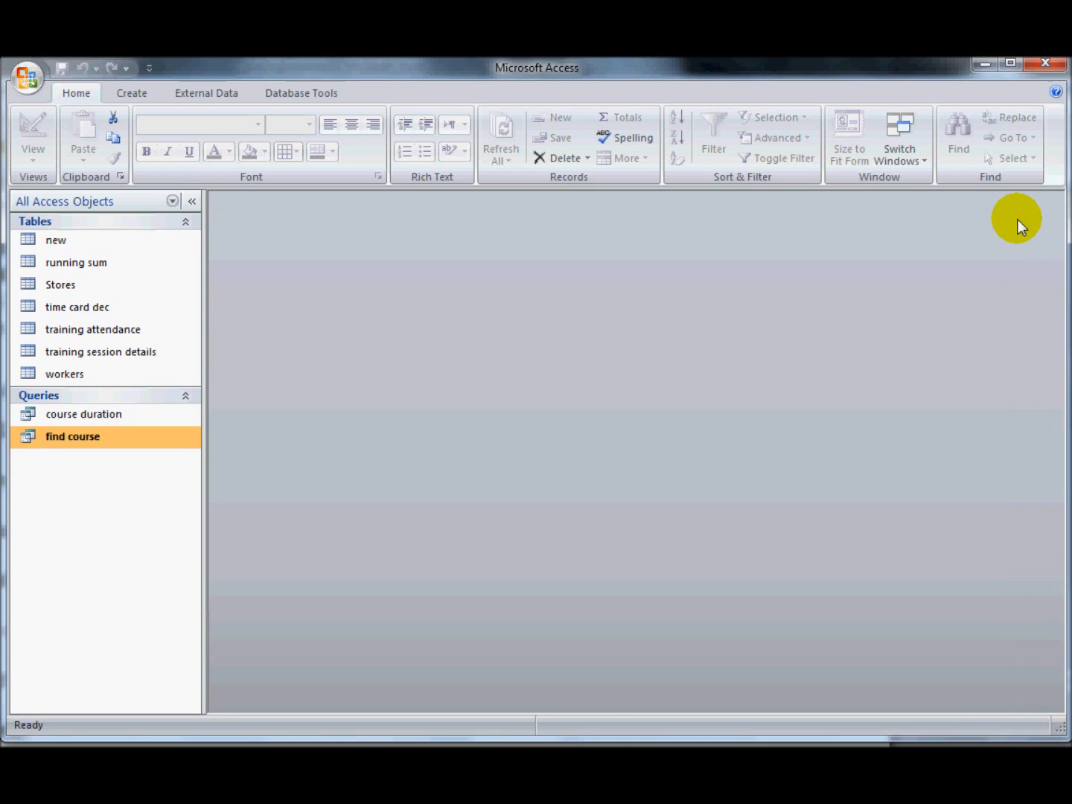